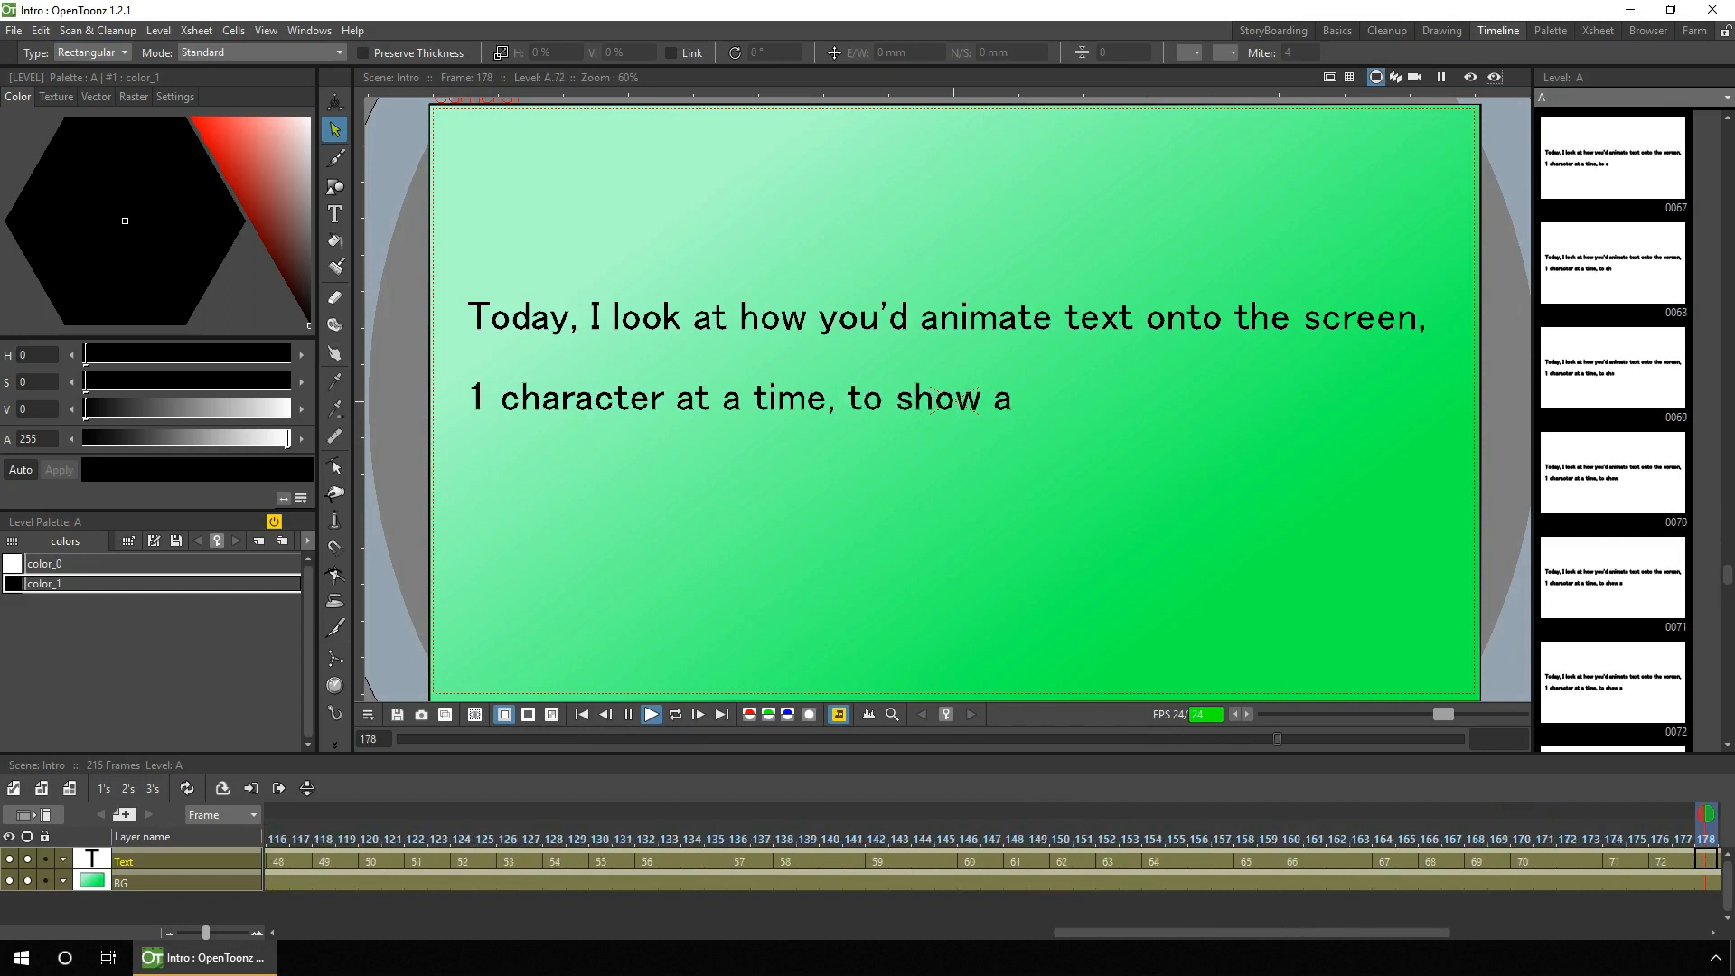
Step: Create the 'Typewriter effect' scene with a blank drawing level in column one
click(651, 713)
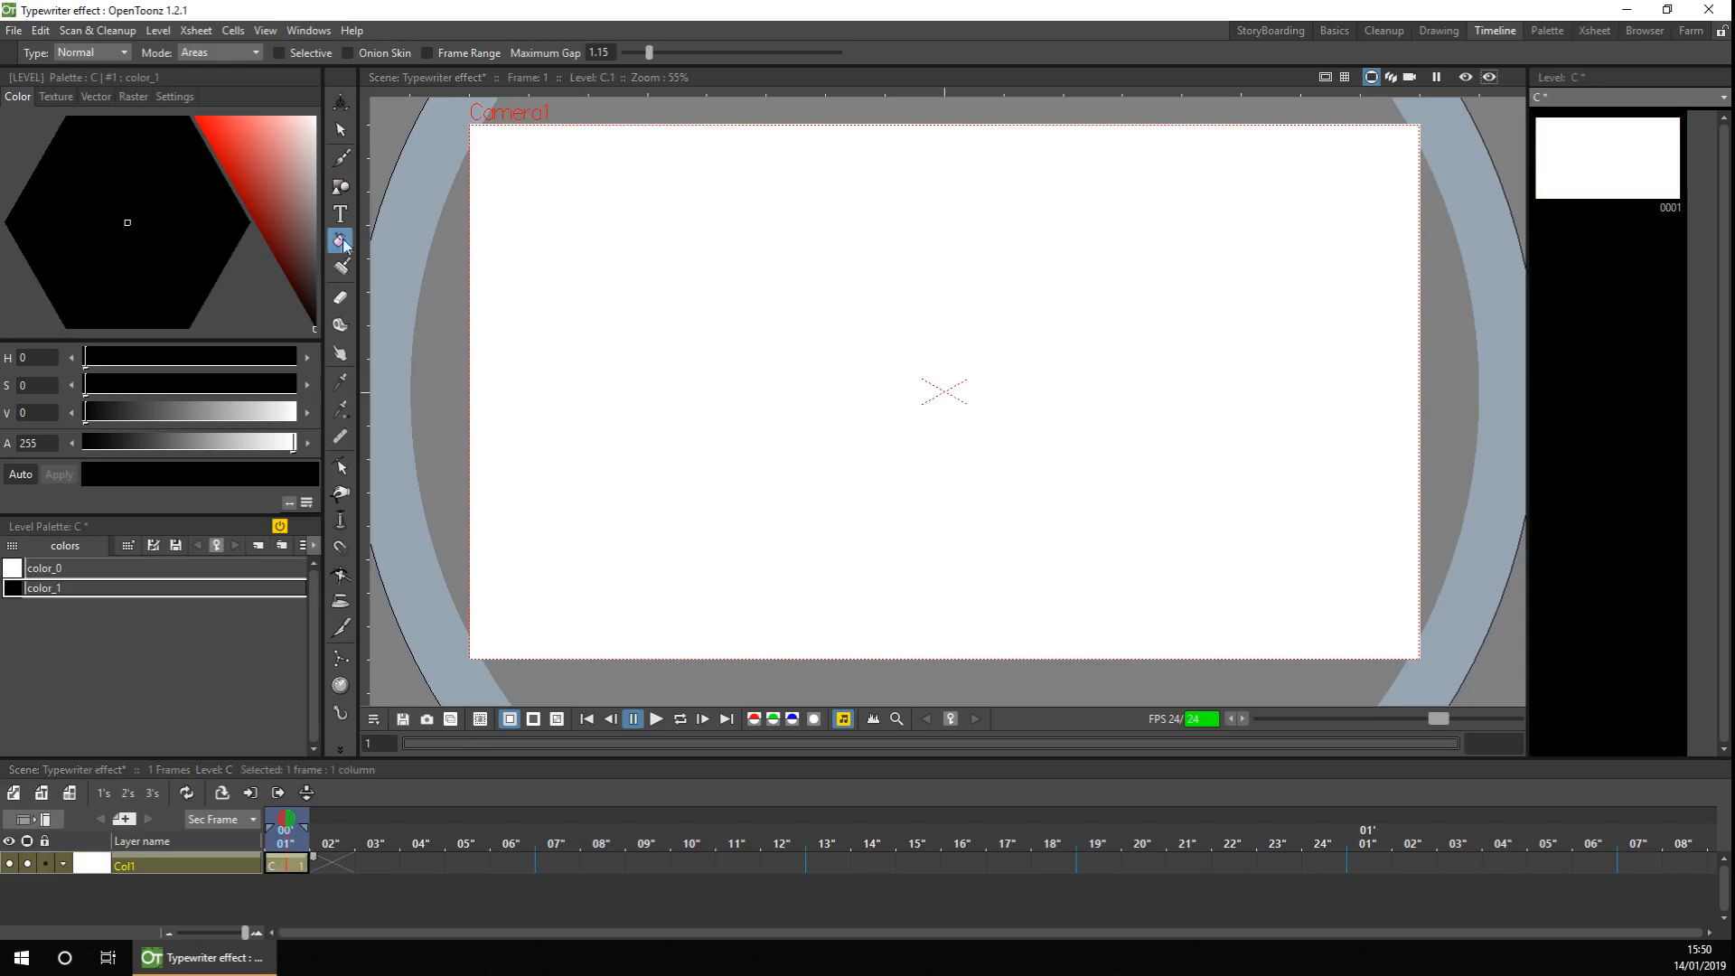
Step: Type 'Tuesday 6am - Somewhere in the South Atlantic' near the frame bottom and finish editing
text(Tuesday 6am - Some)
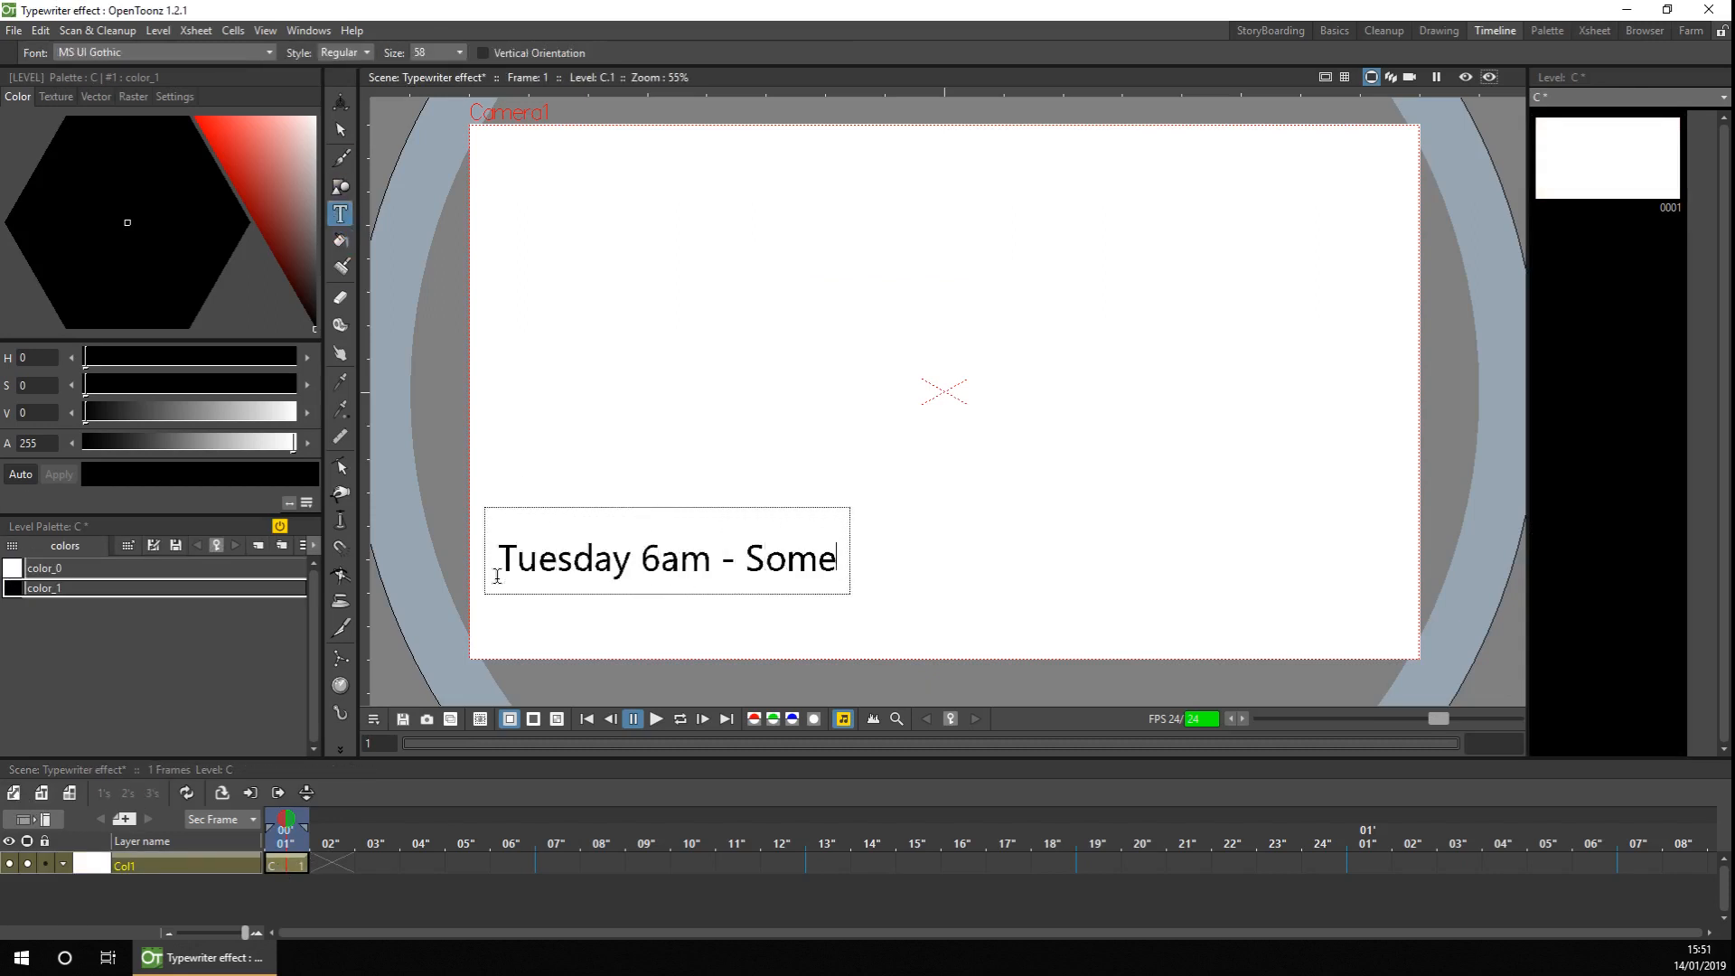
click(340, 129)
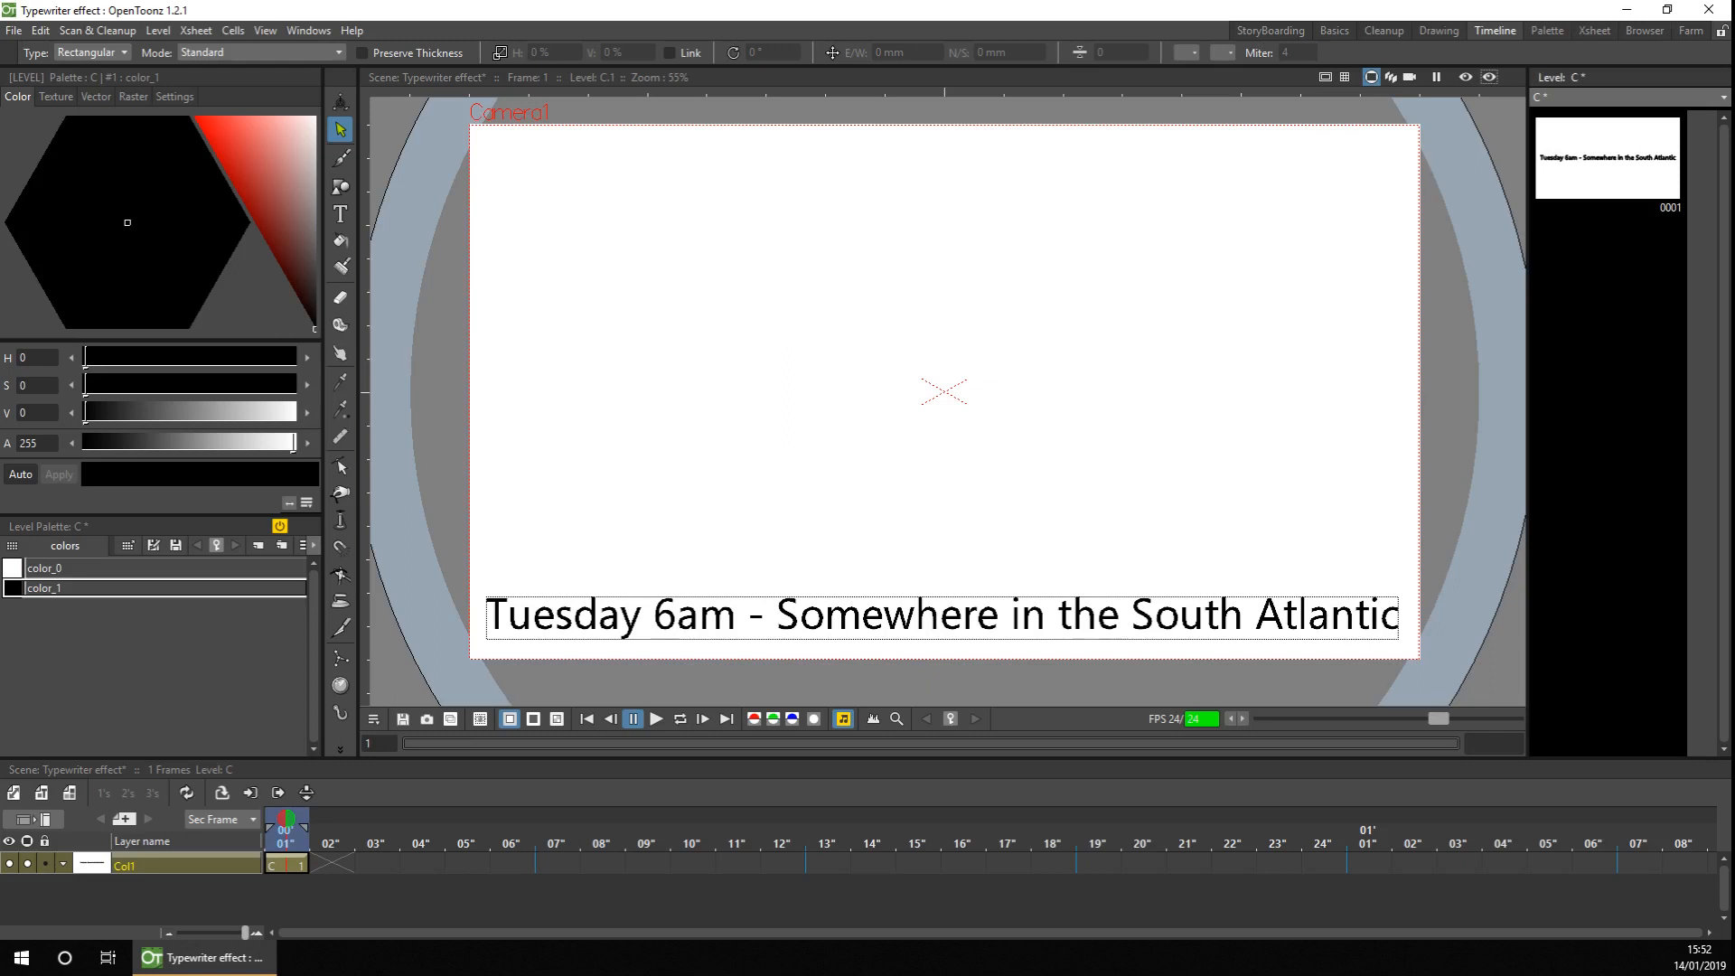
mouse_move(1608, 164)
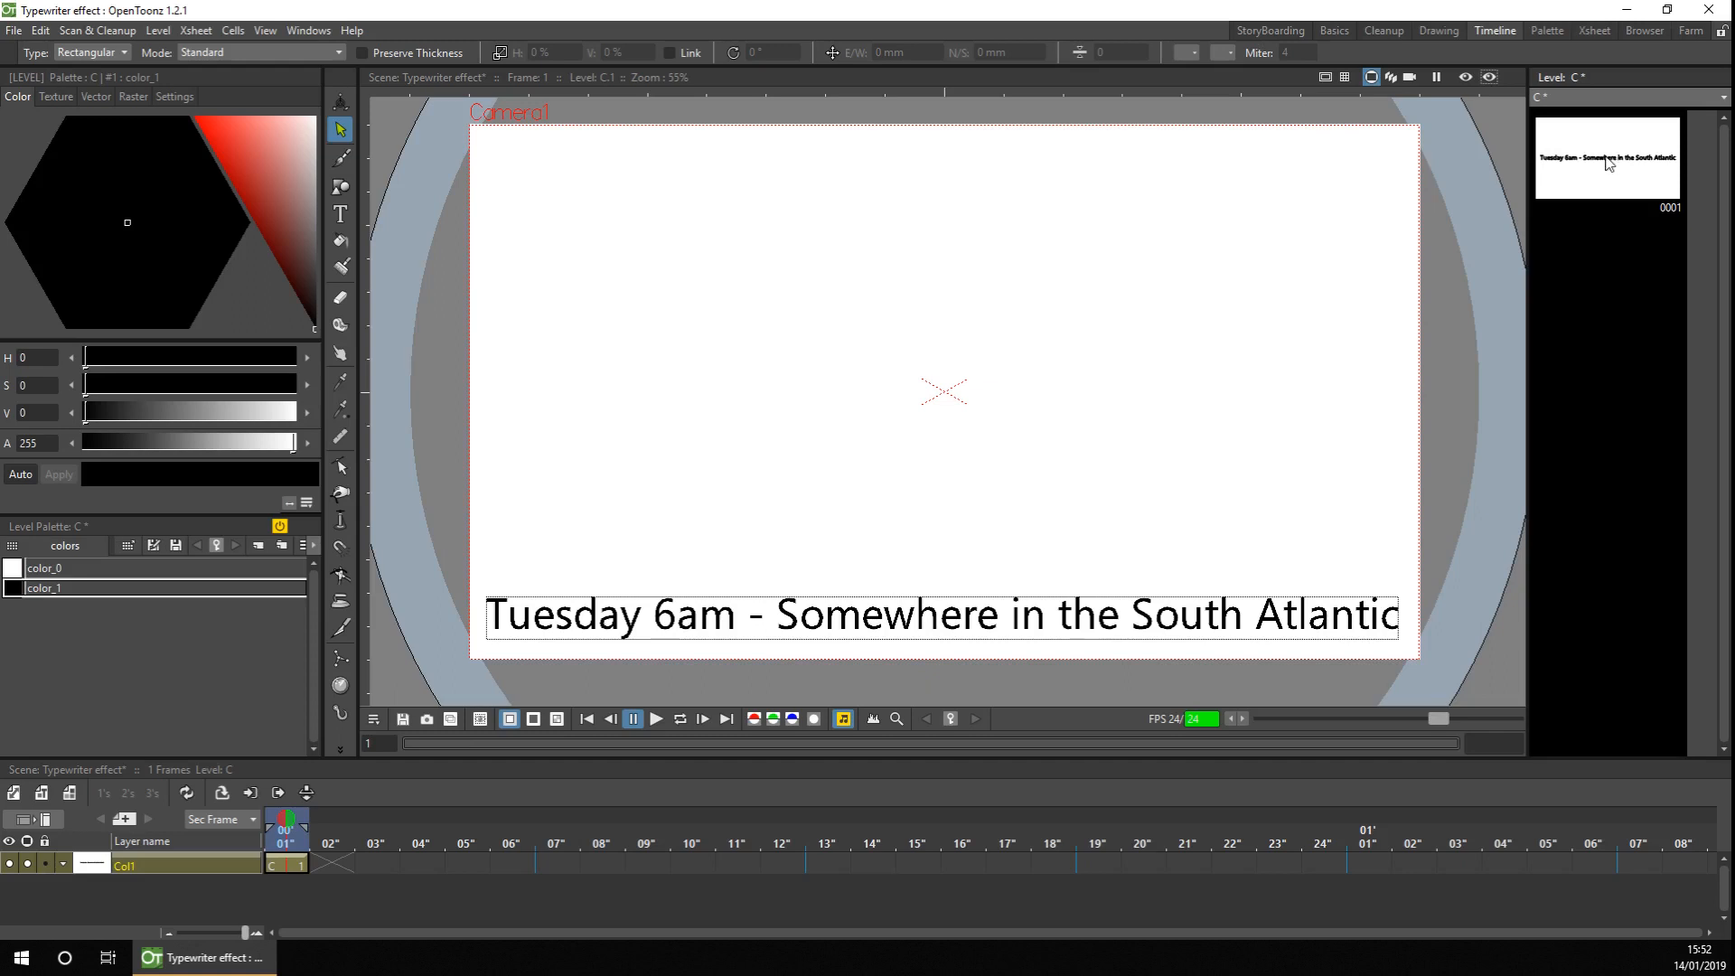
Step: Duplicate the caption drawing until frames 1–4 each hold a copy
right_click(1605, 161)
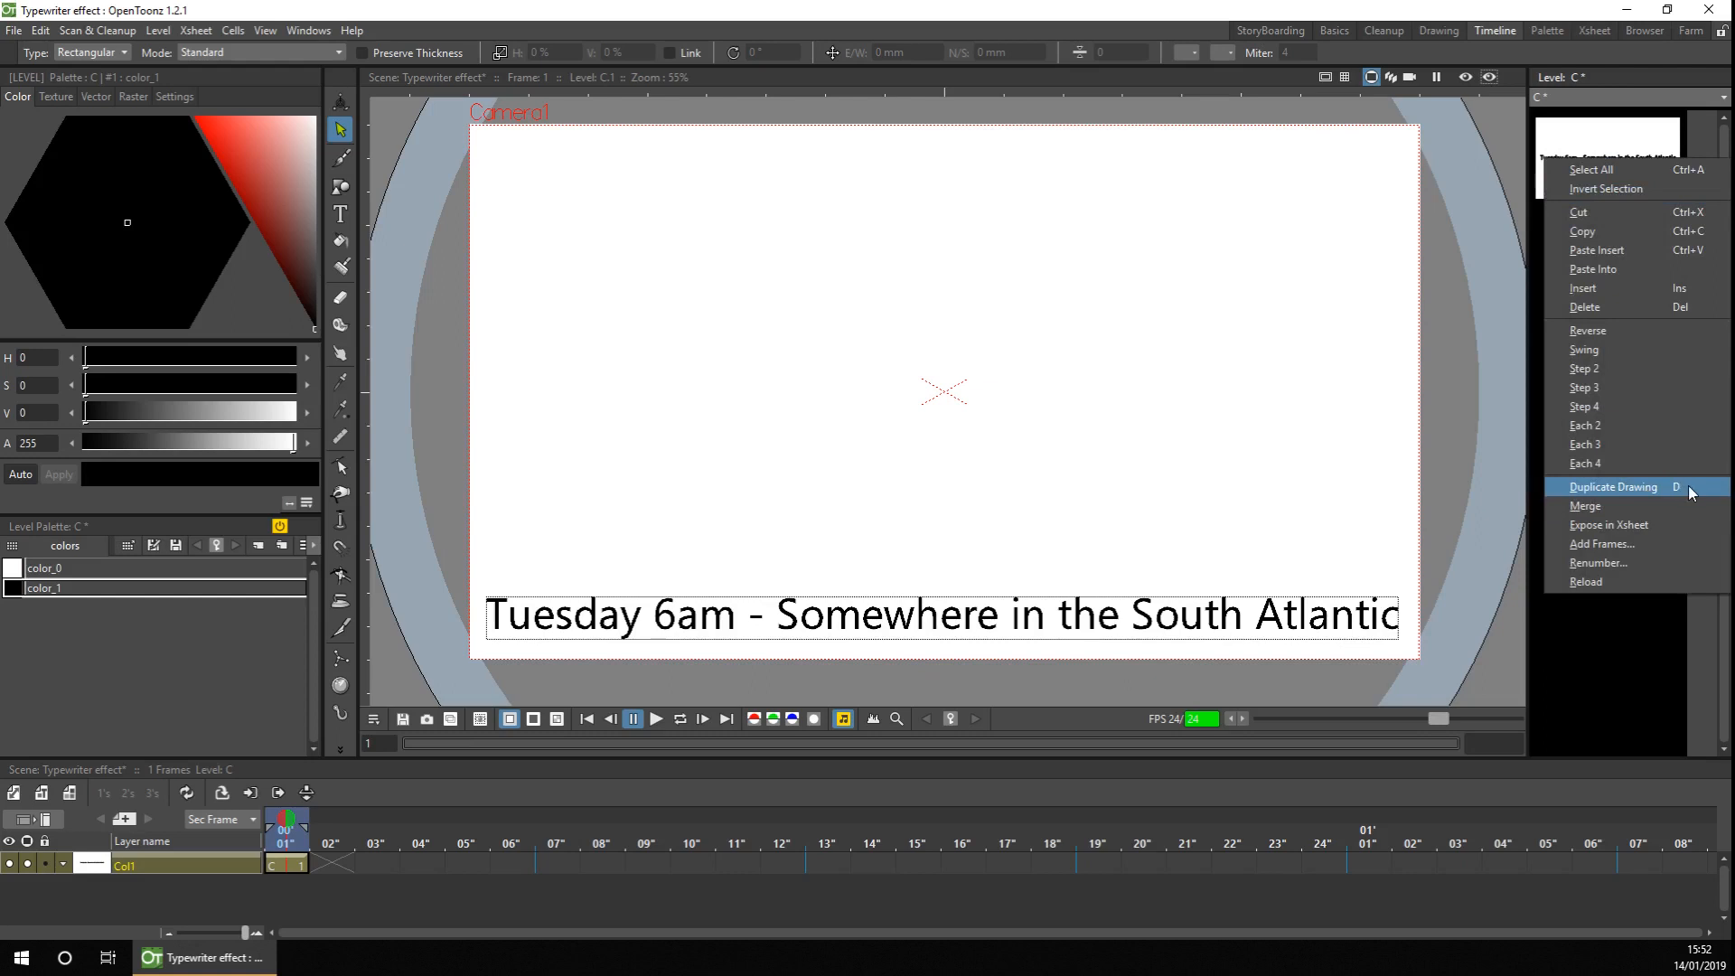
click(1611, 486)
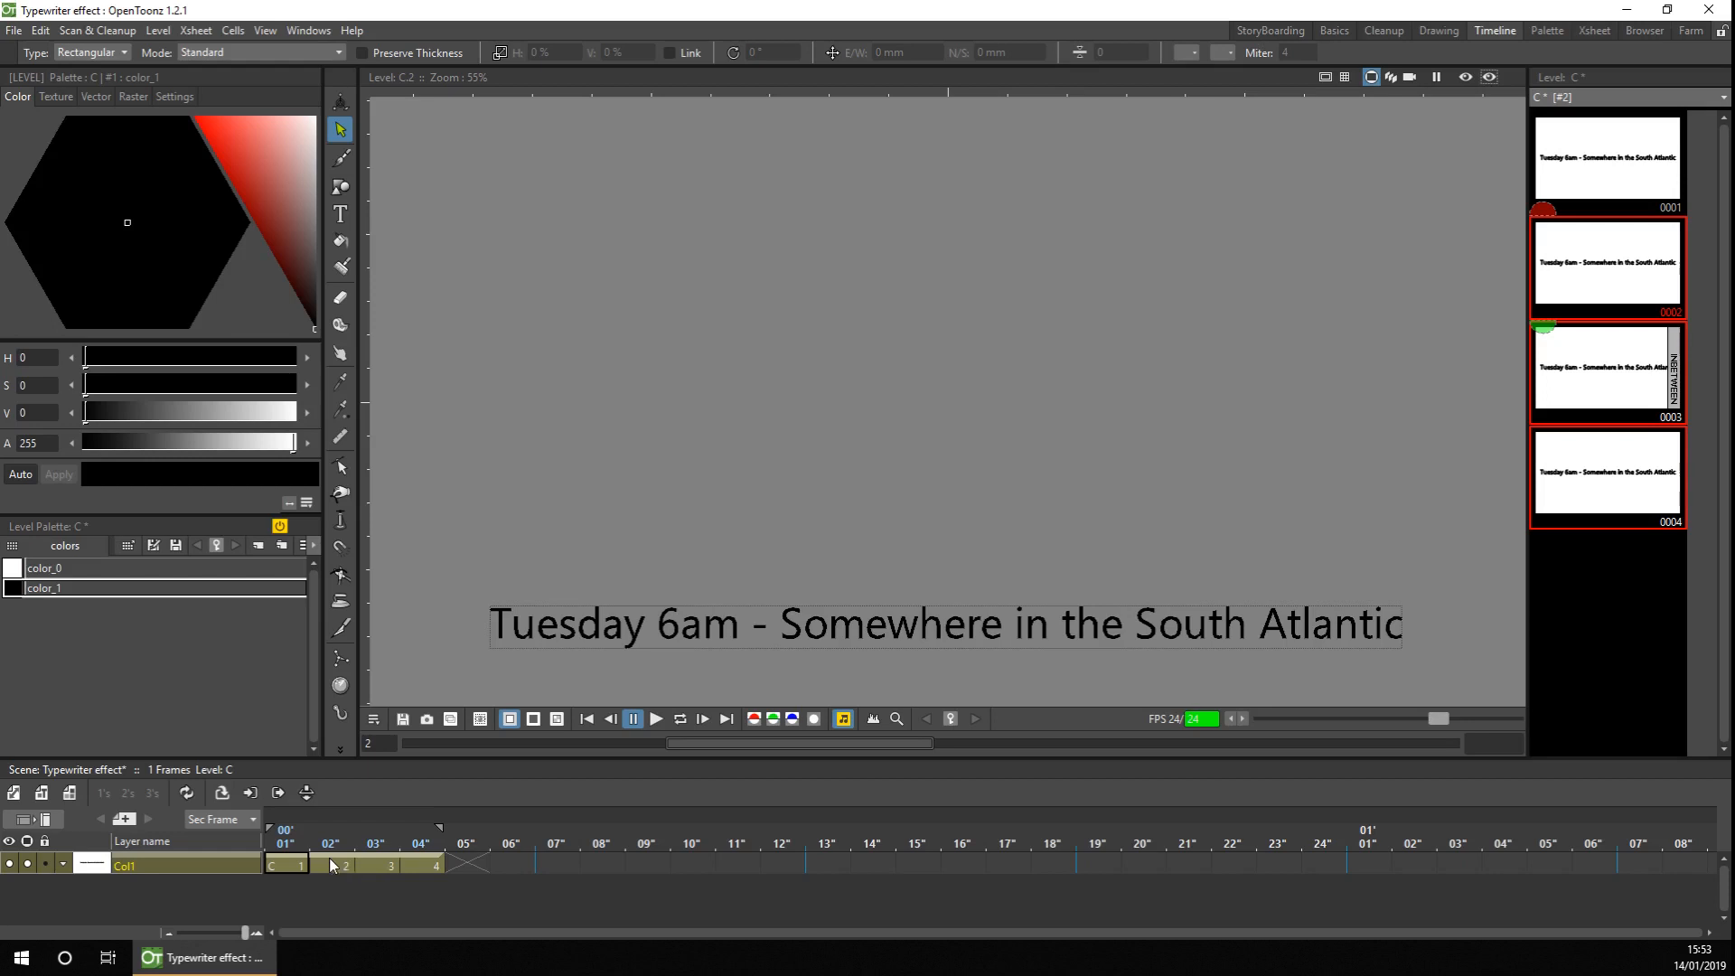
right_click(421, 864)
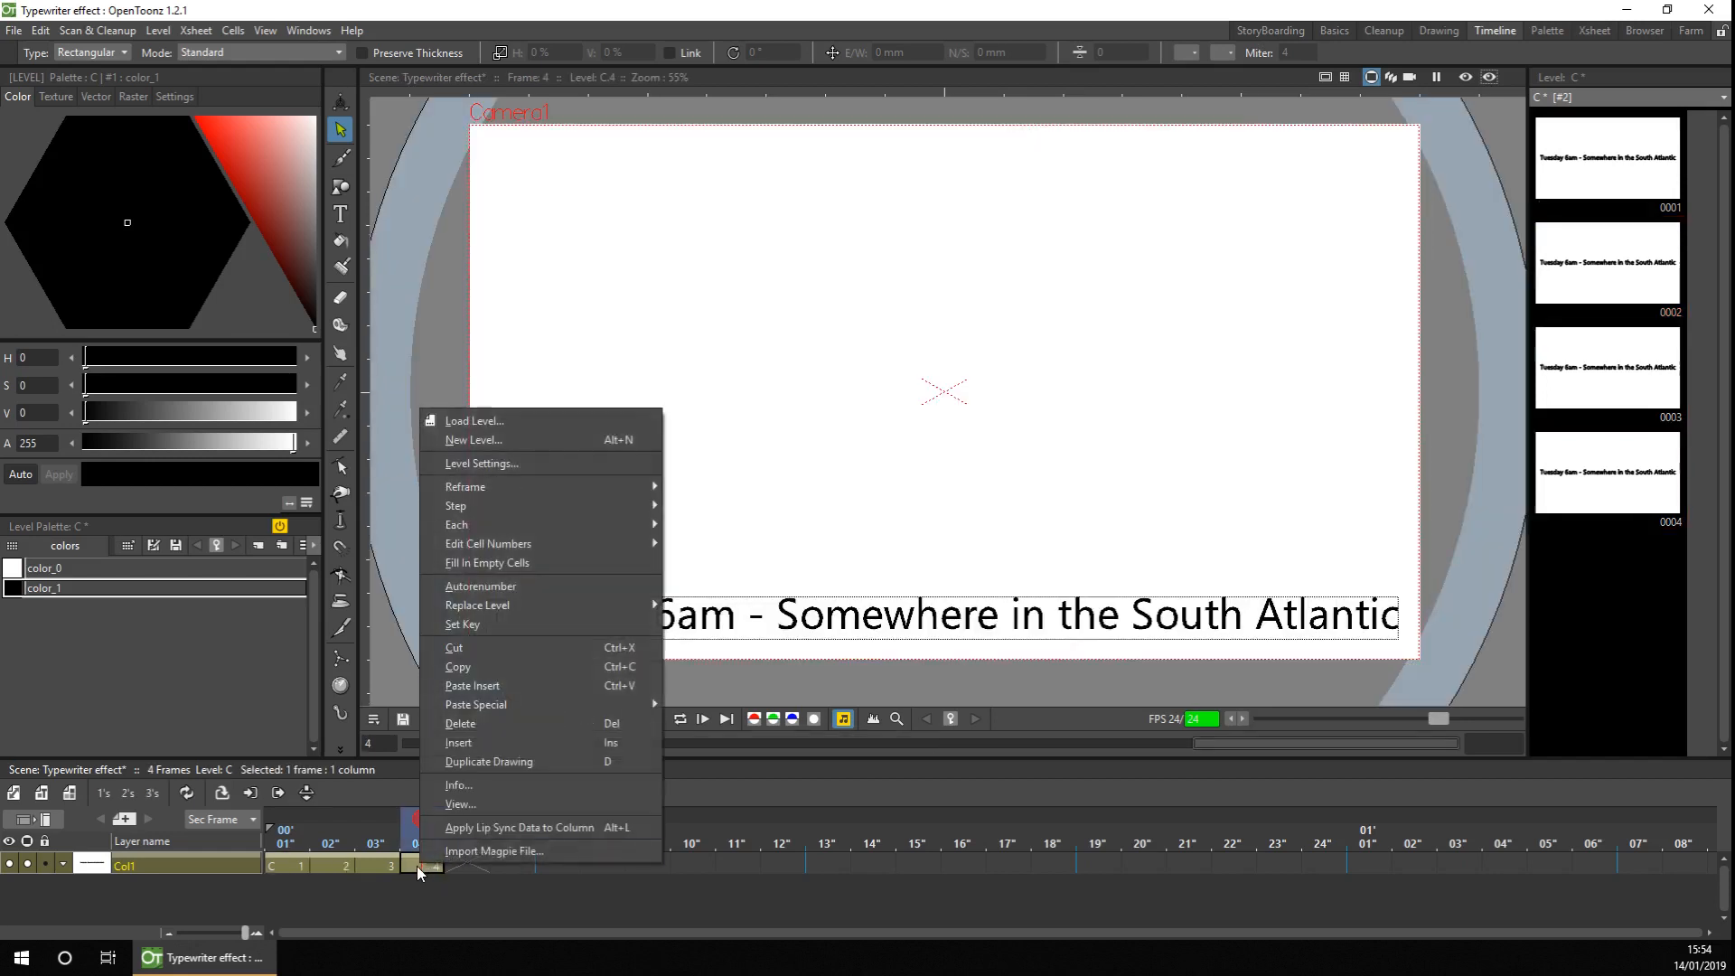
Step: Dismiss the duplicate warning and enable 'Sync Level Strip Drawing Number Changes with the Xsheet' in Preferences
click(487, 761)
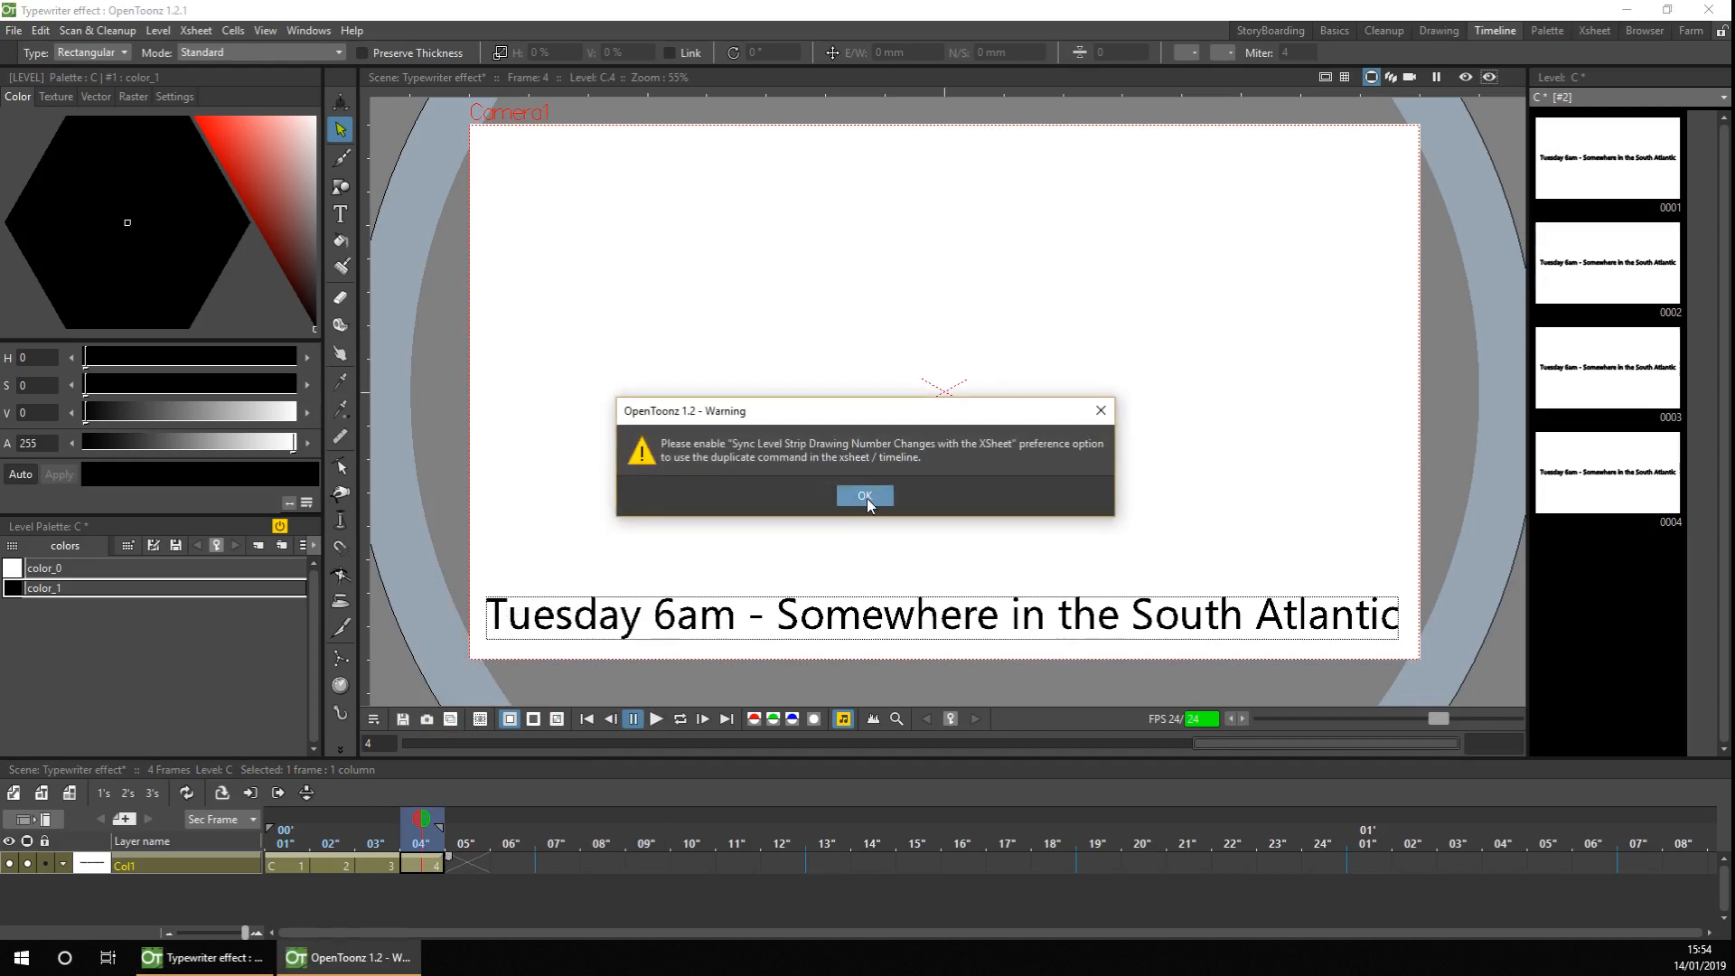
click(13, 30)
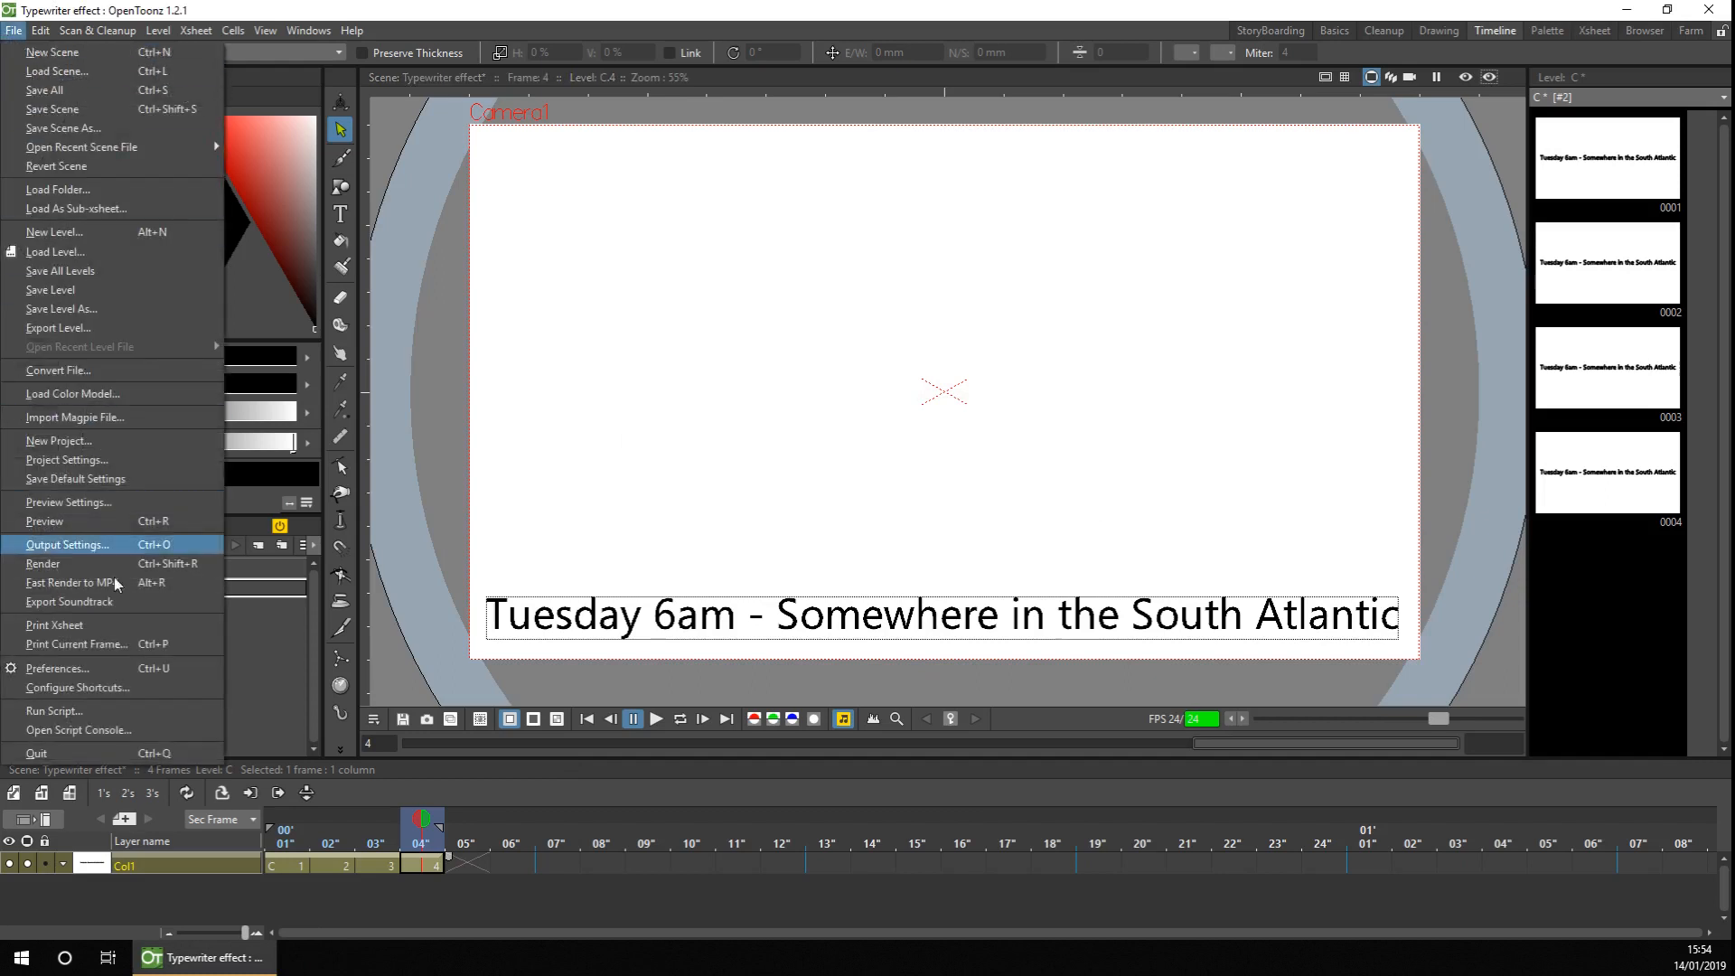
click(56, 669)
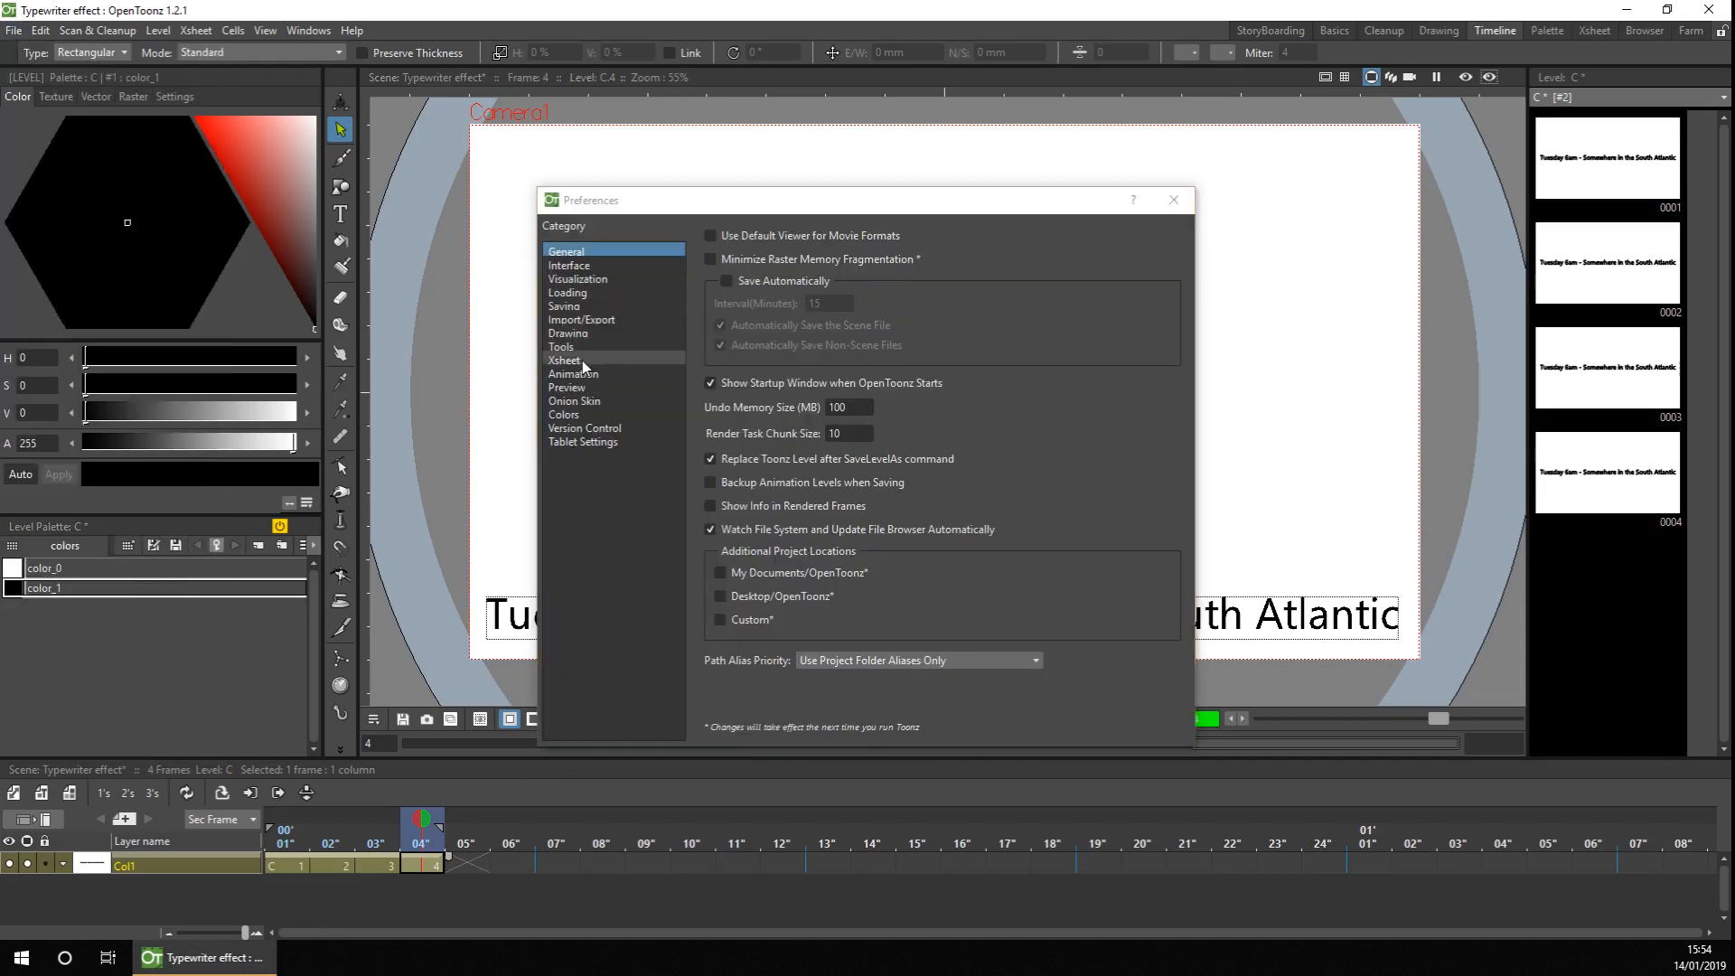
click(564, 359)
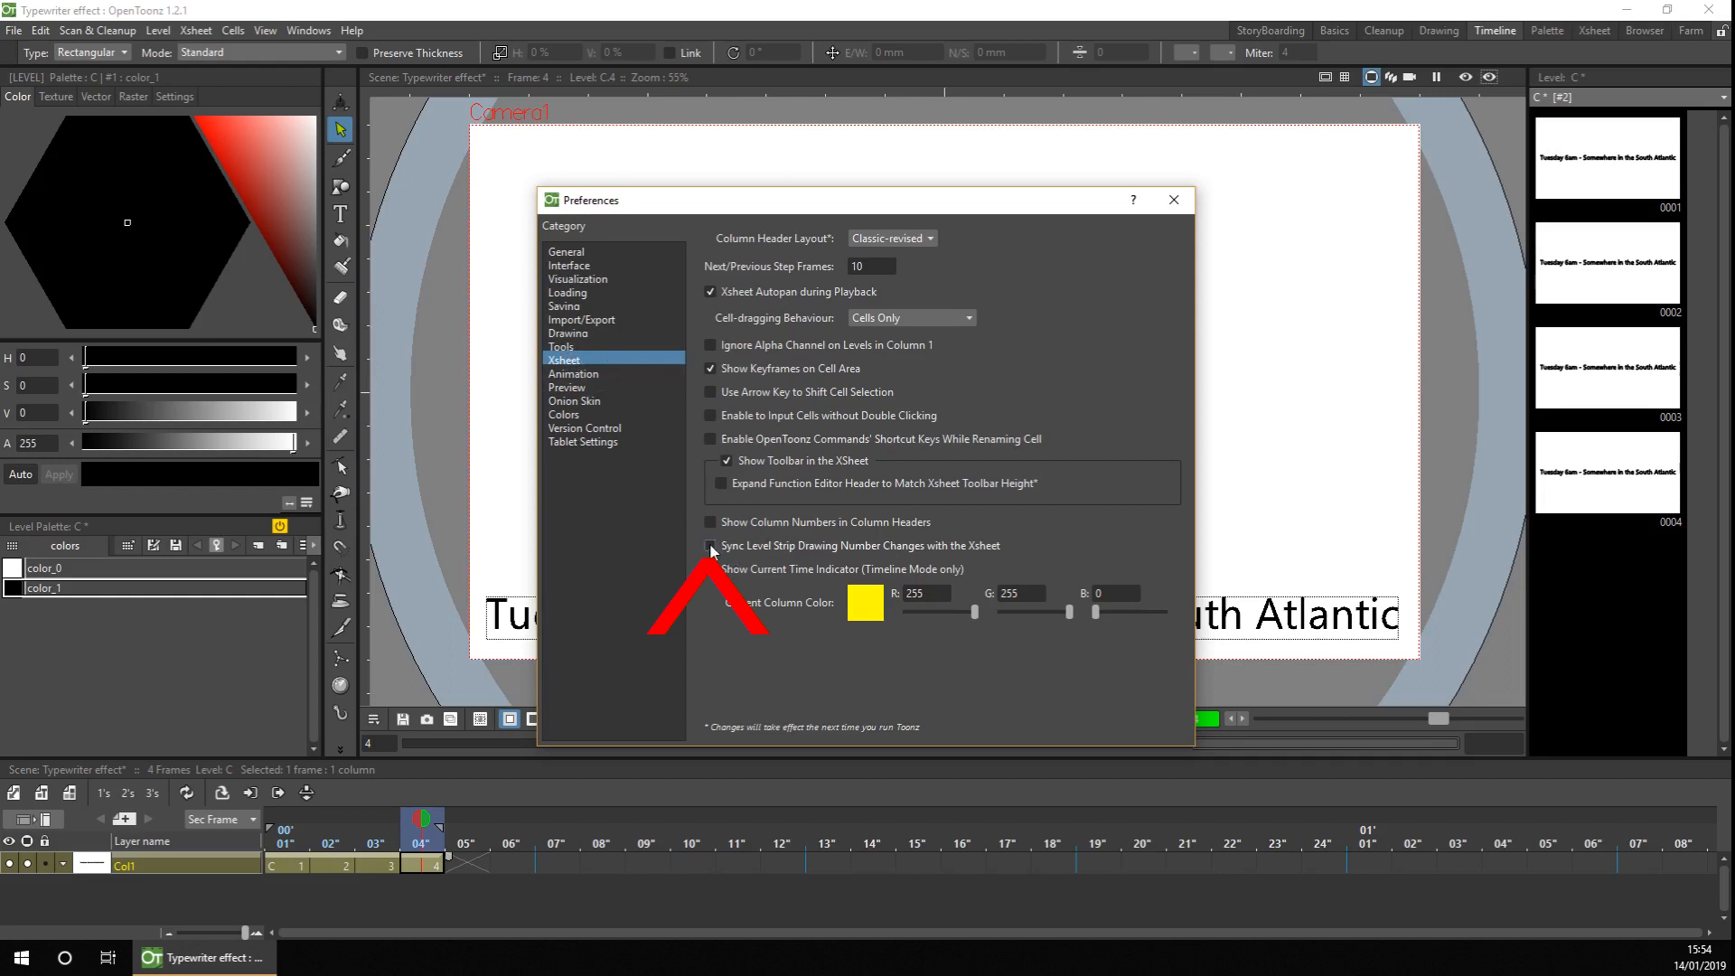
click(1172, 201)
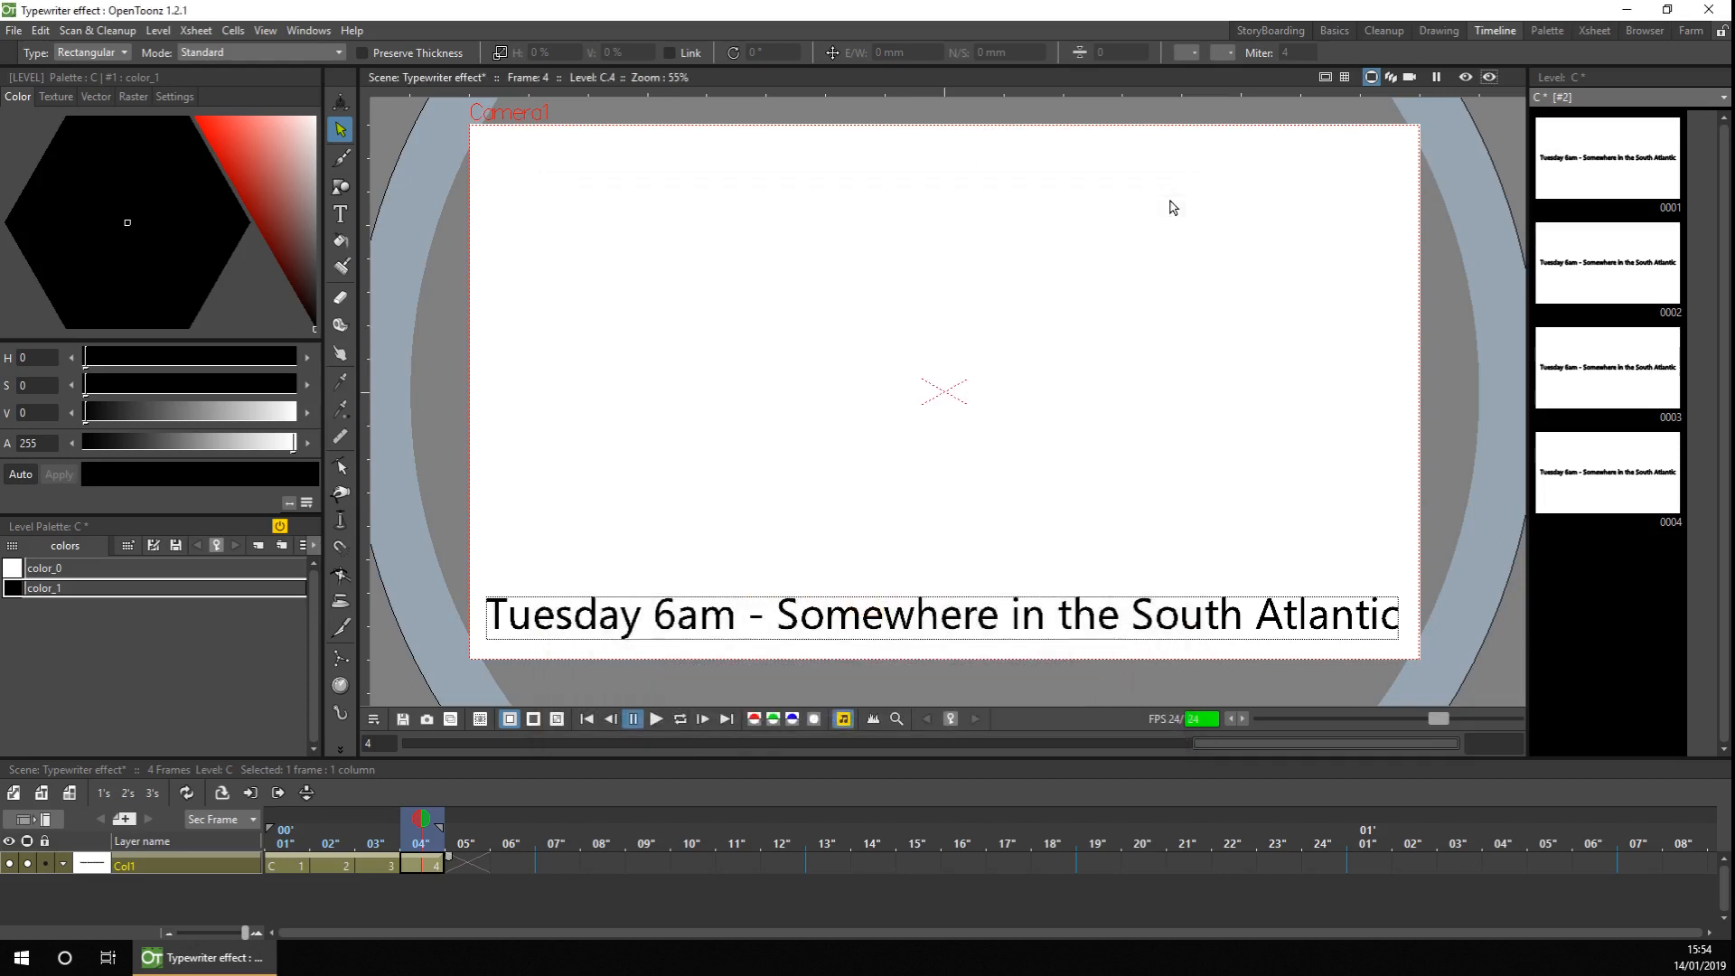
Step: Duplicate the last caption drawing into new frames, extending the level toward 38 drawings
right_click(422, 866)
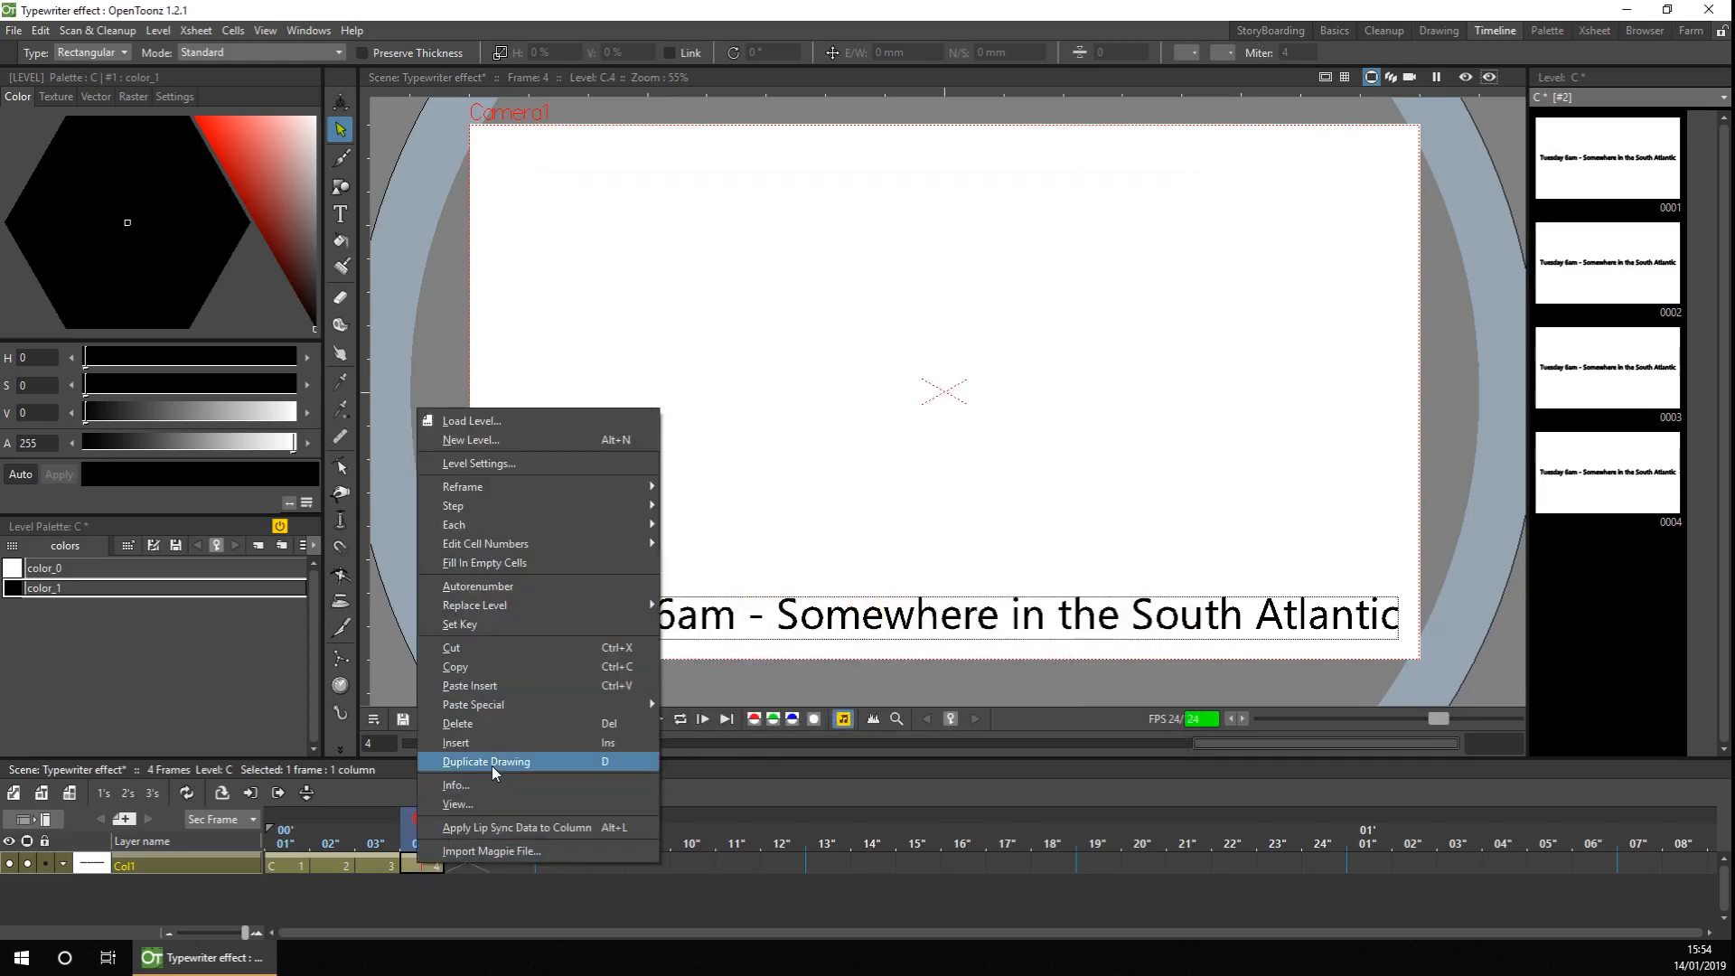
click(484, 761)
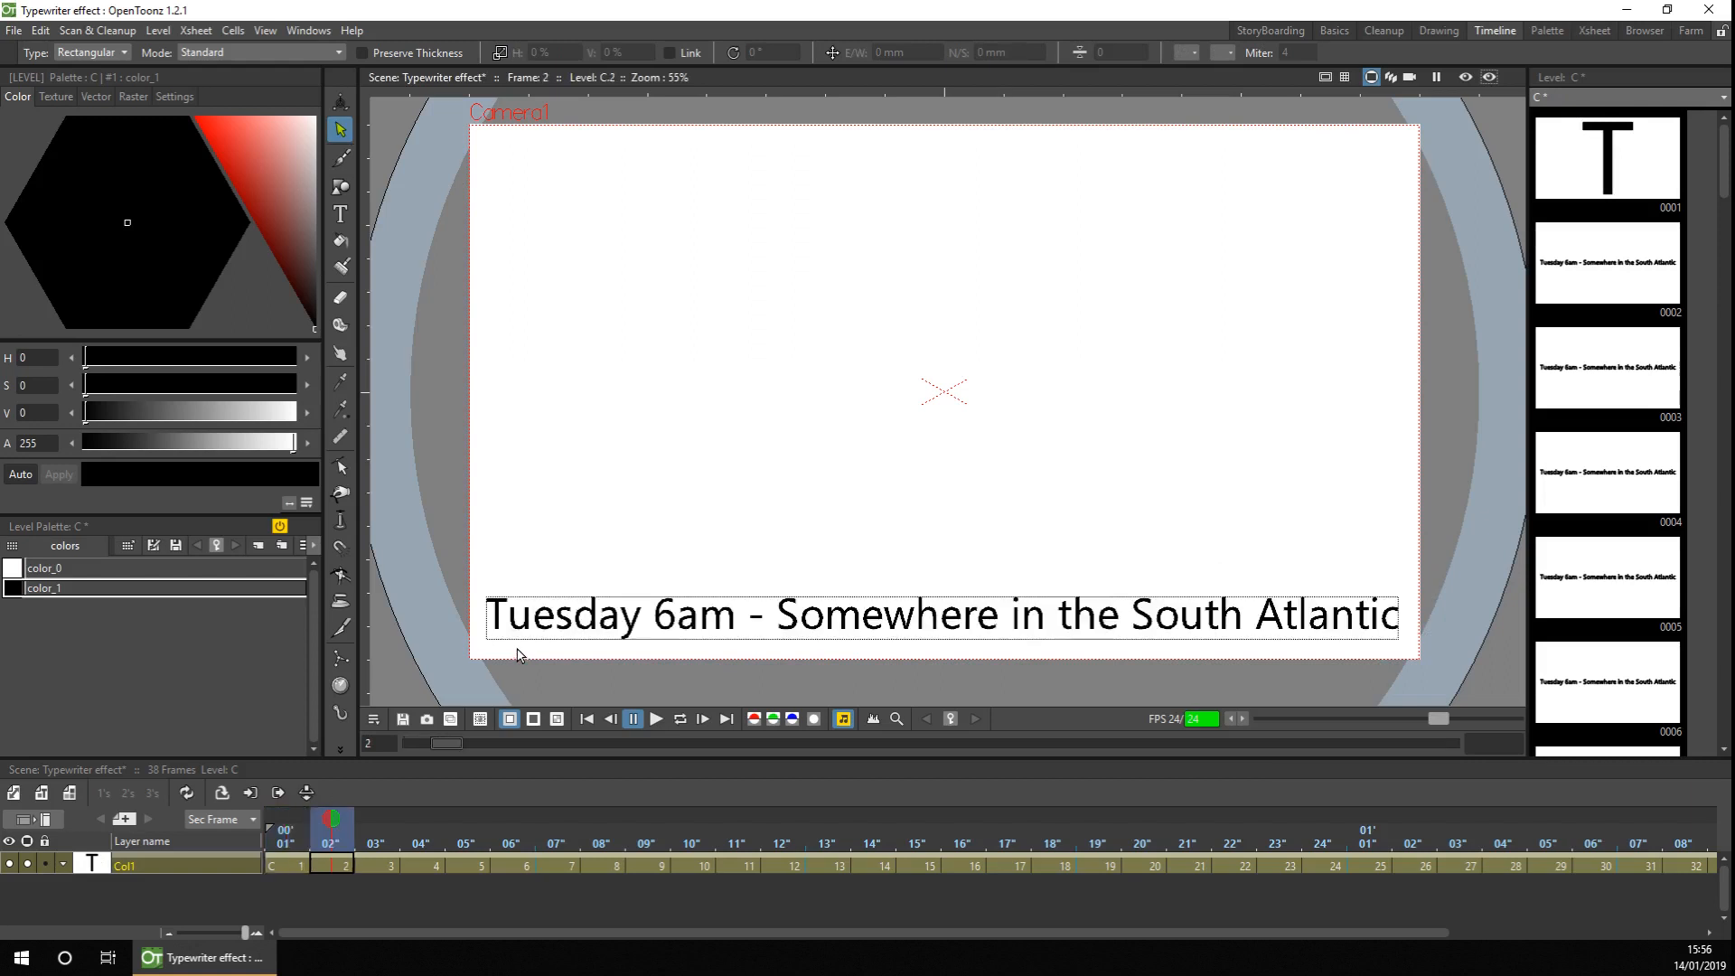
Step: Edit the second drawing's text so it shows one more letter than the first
click(941, 614)
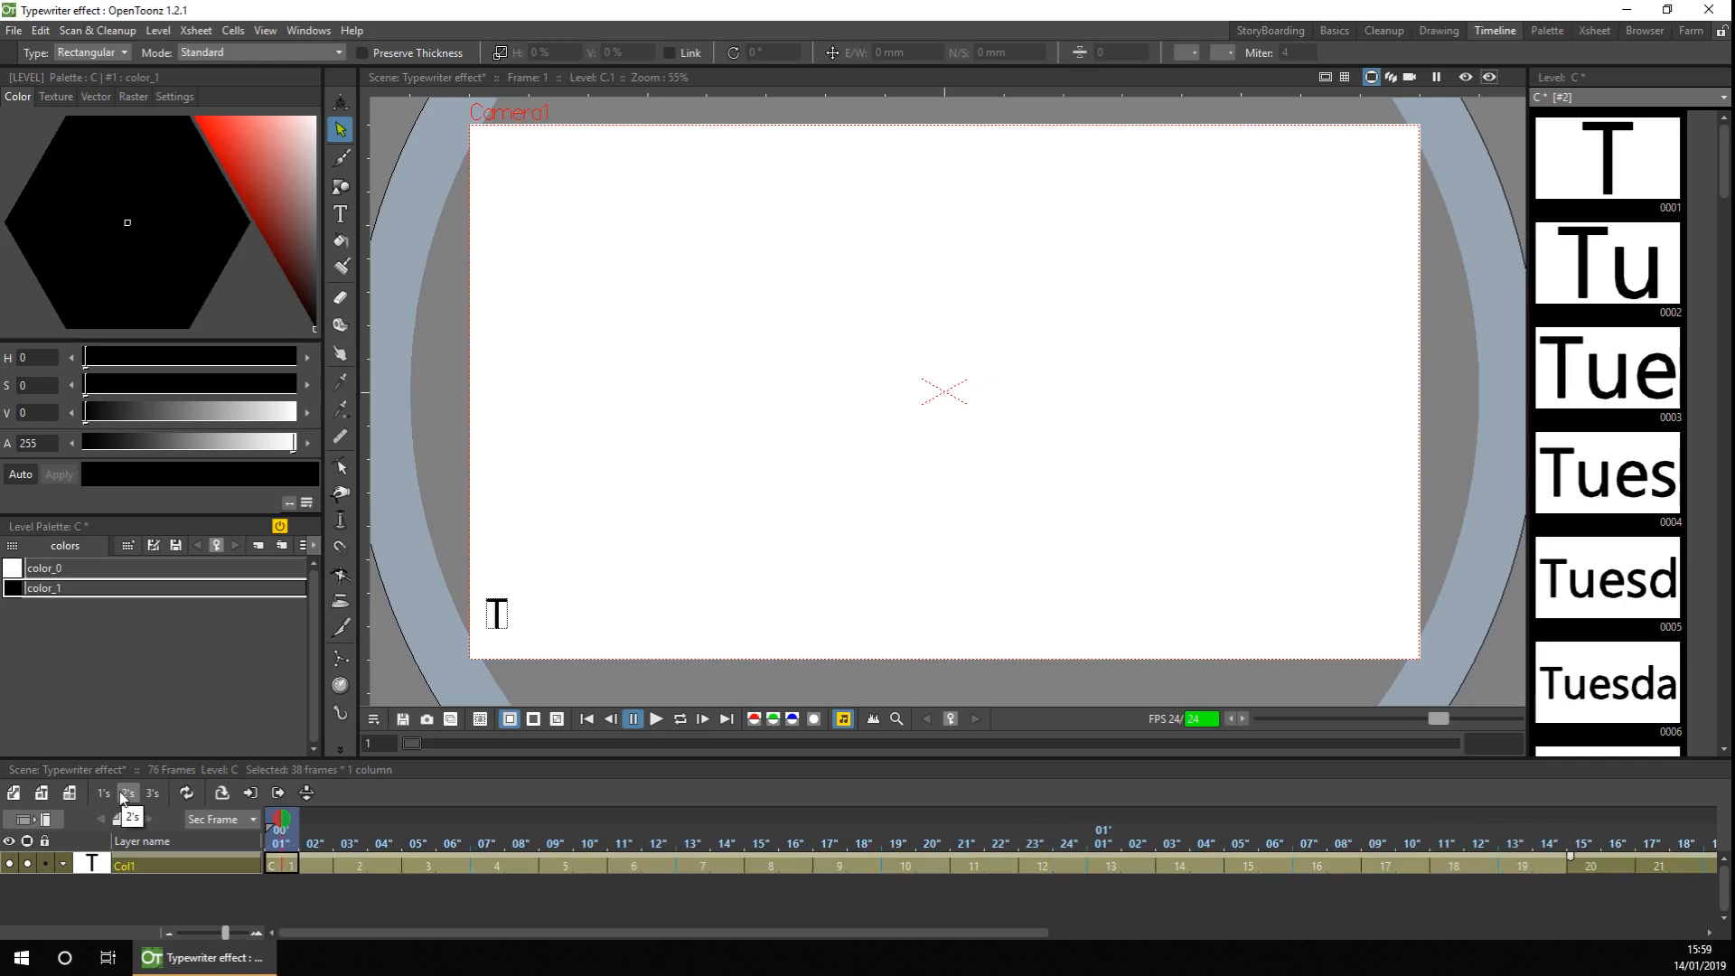
right_click(125, 793)
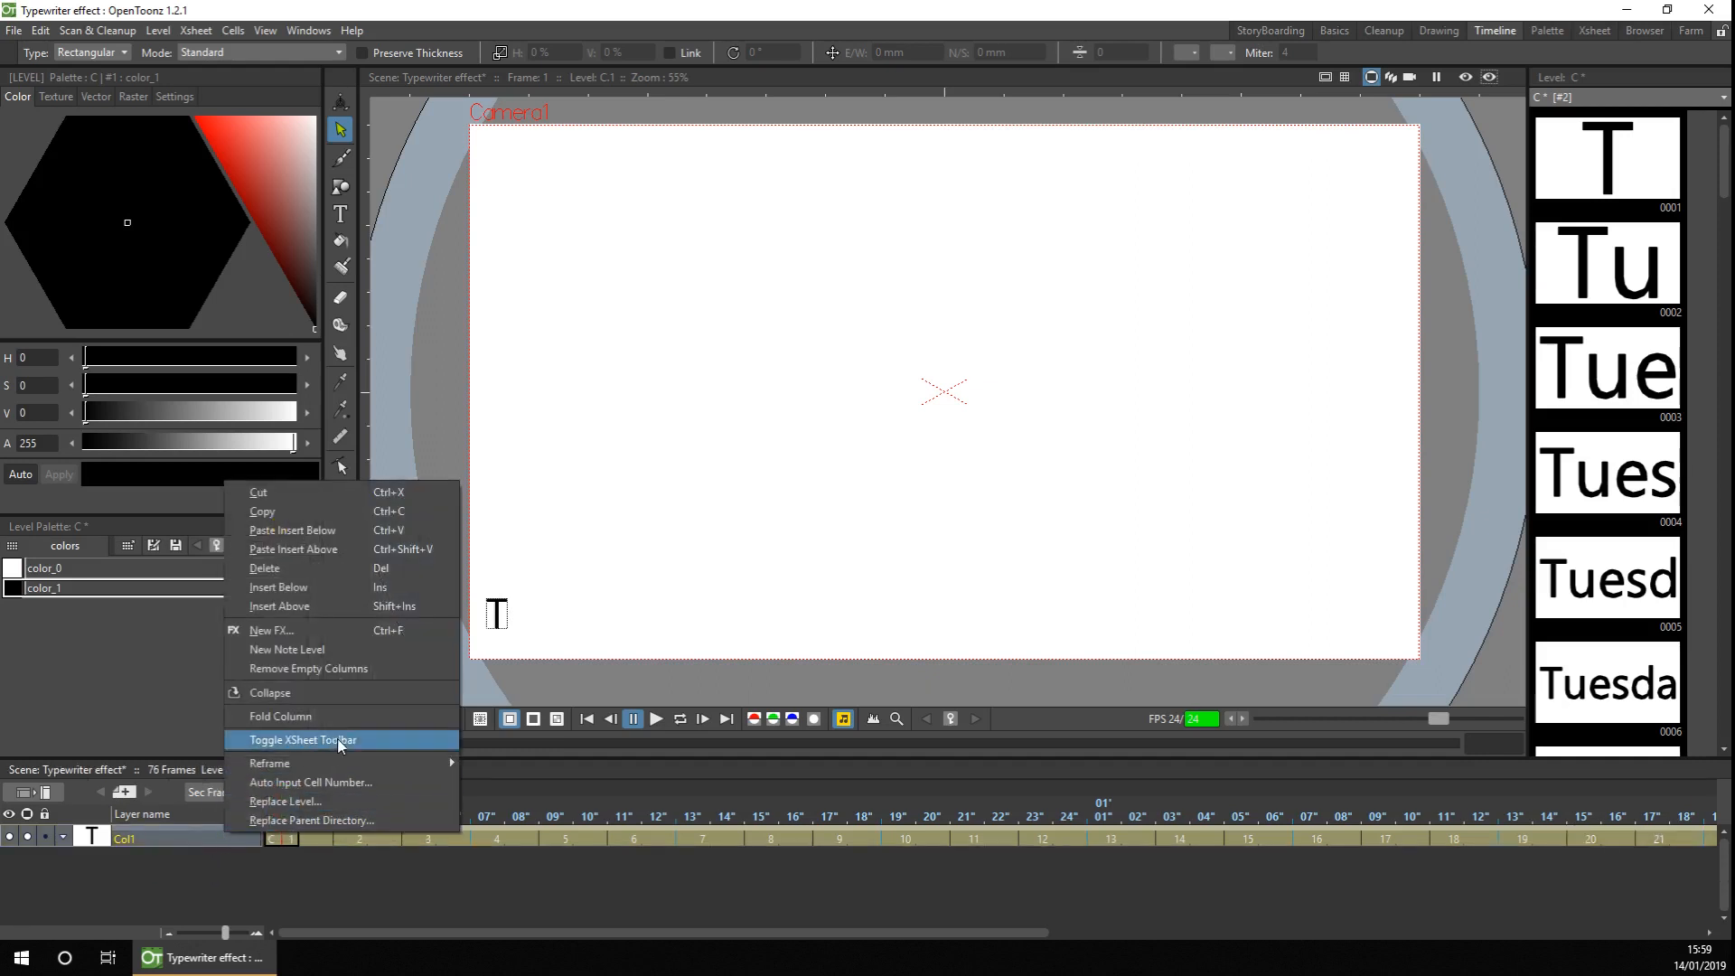
click(302, 739)
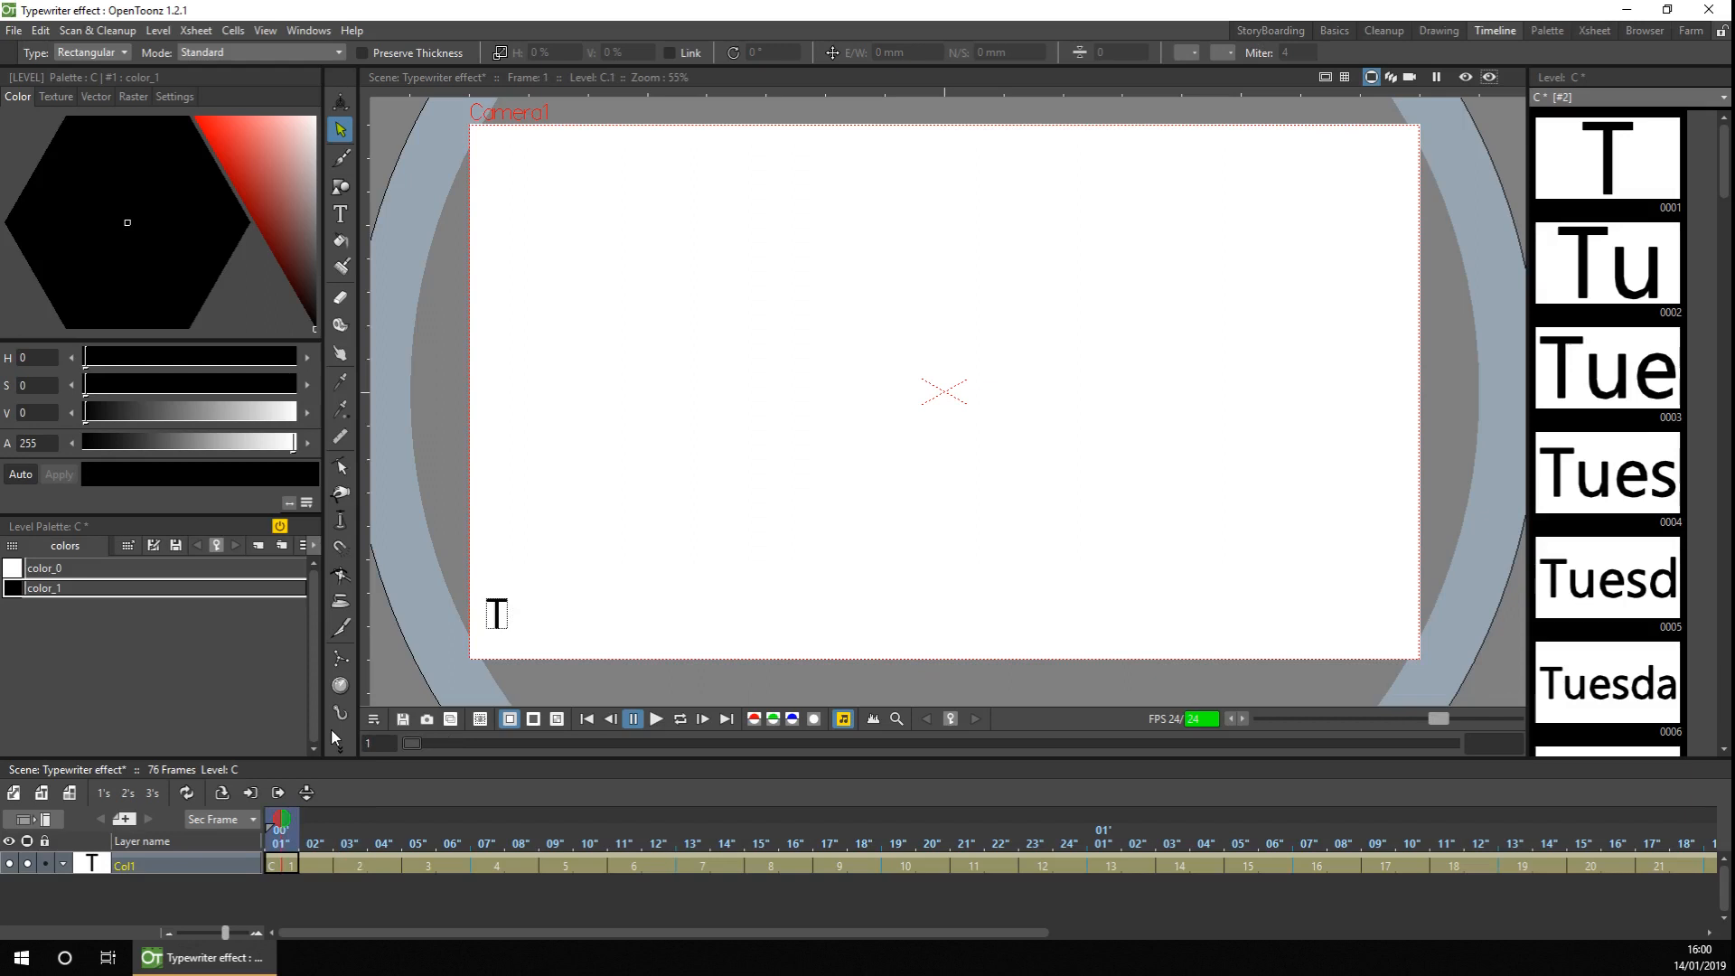
Step: Check the caption at frame 14 and drag a cell end to hold that drawing longer
click(622, 825)
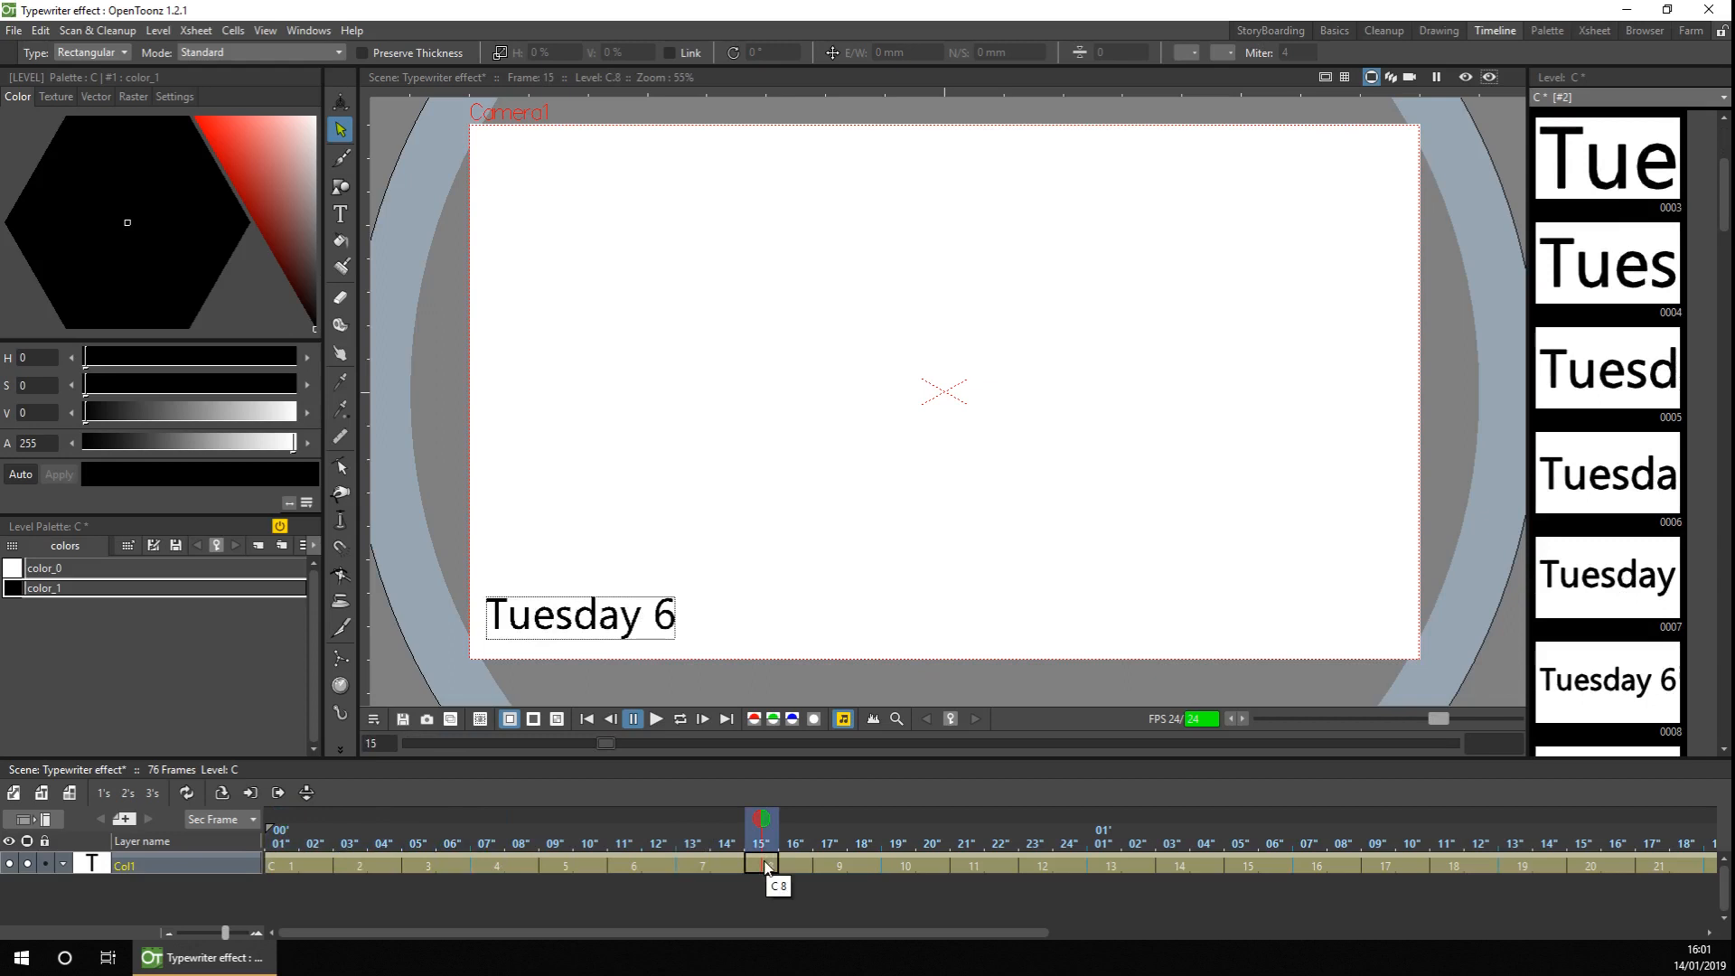
click(725, 863)
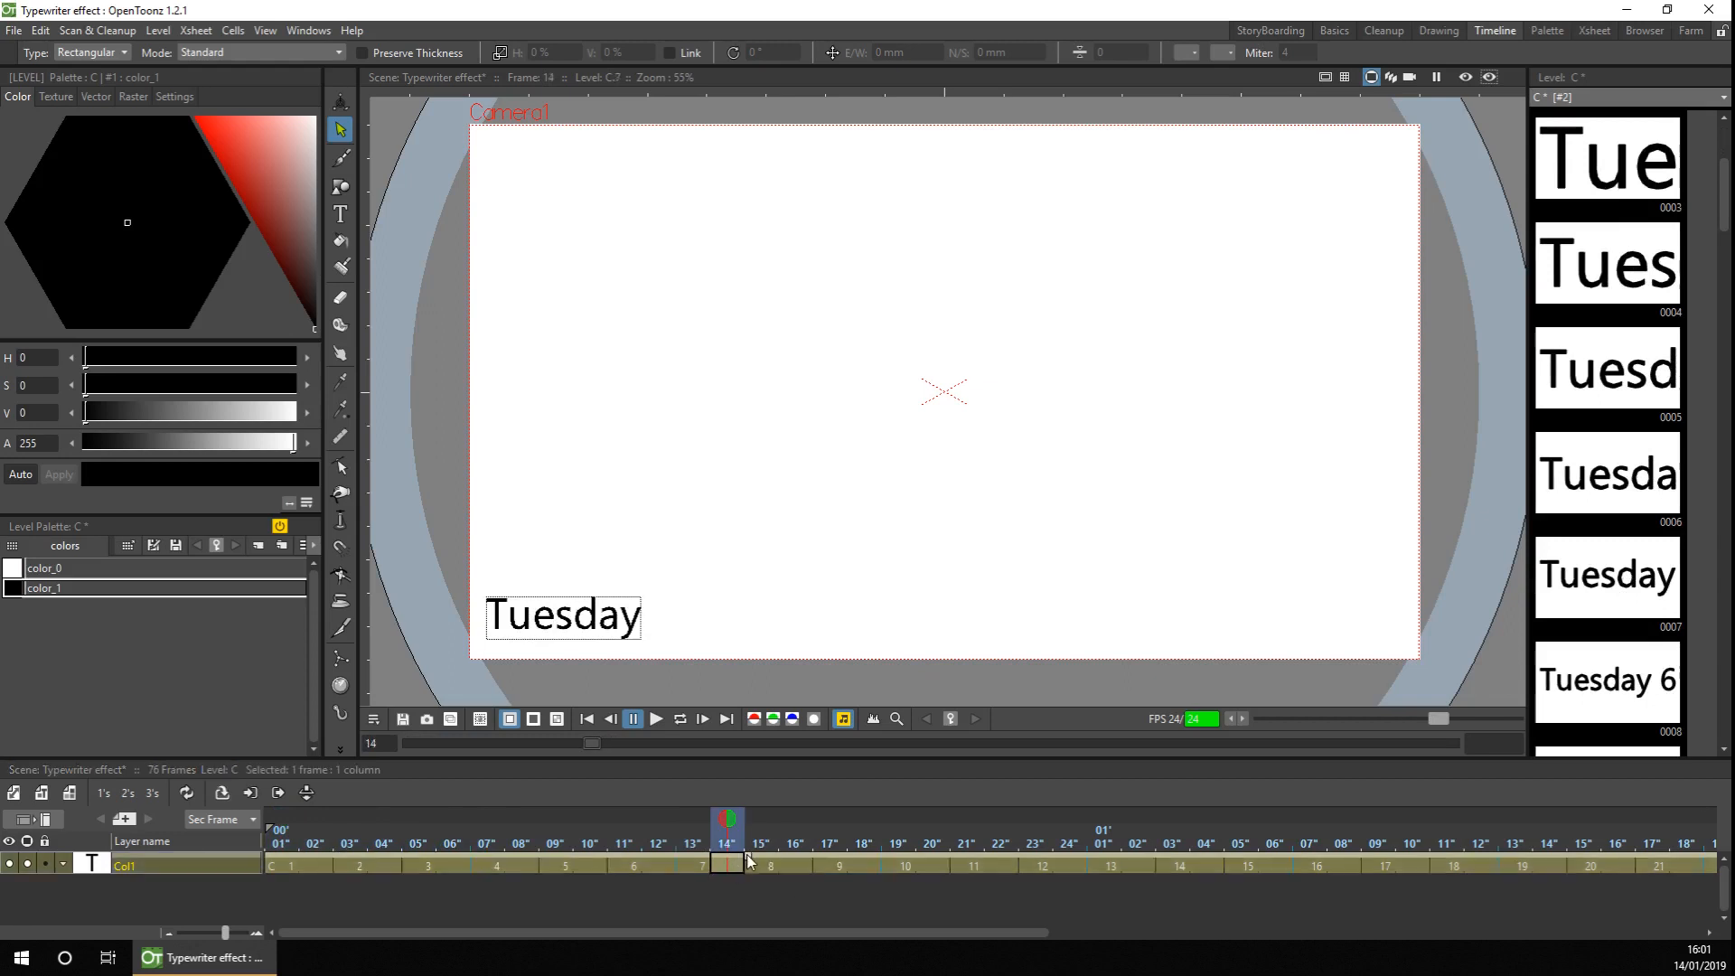
drag(729, 857, 818, 858)
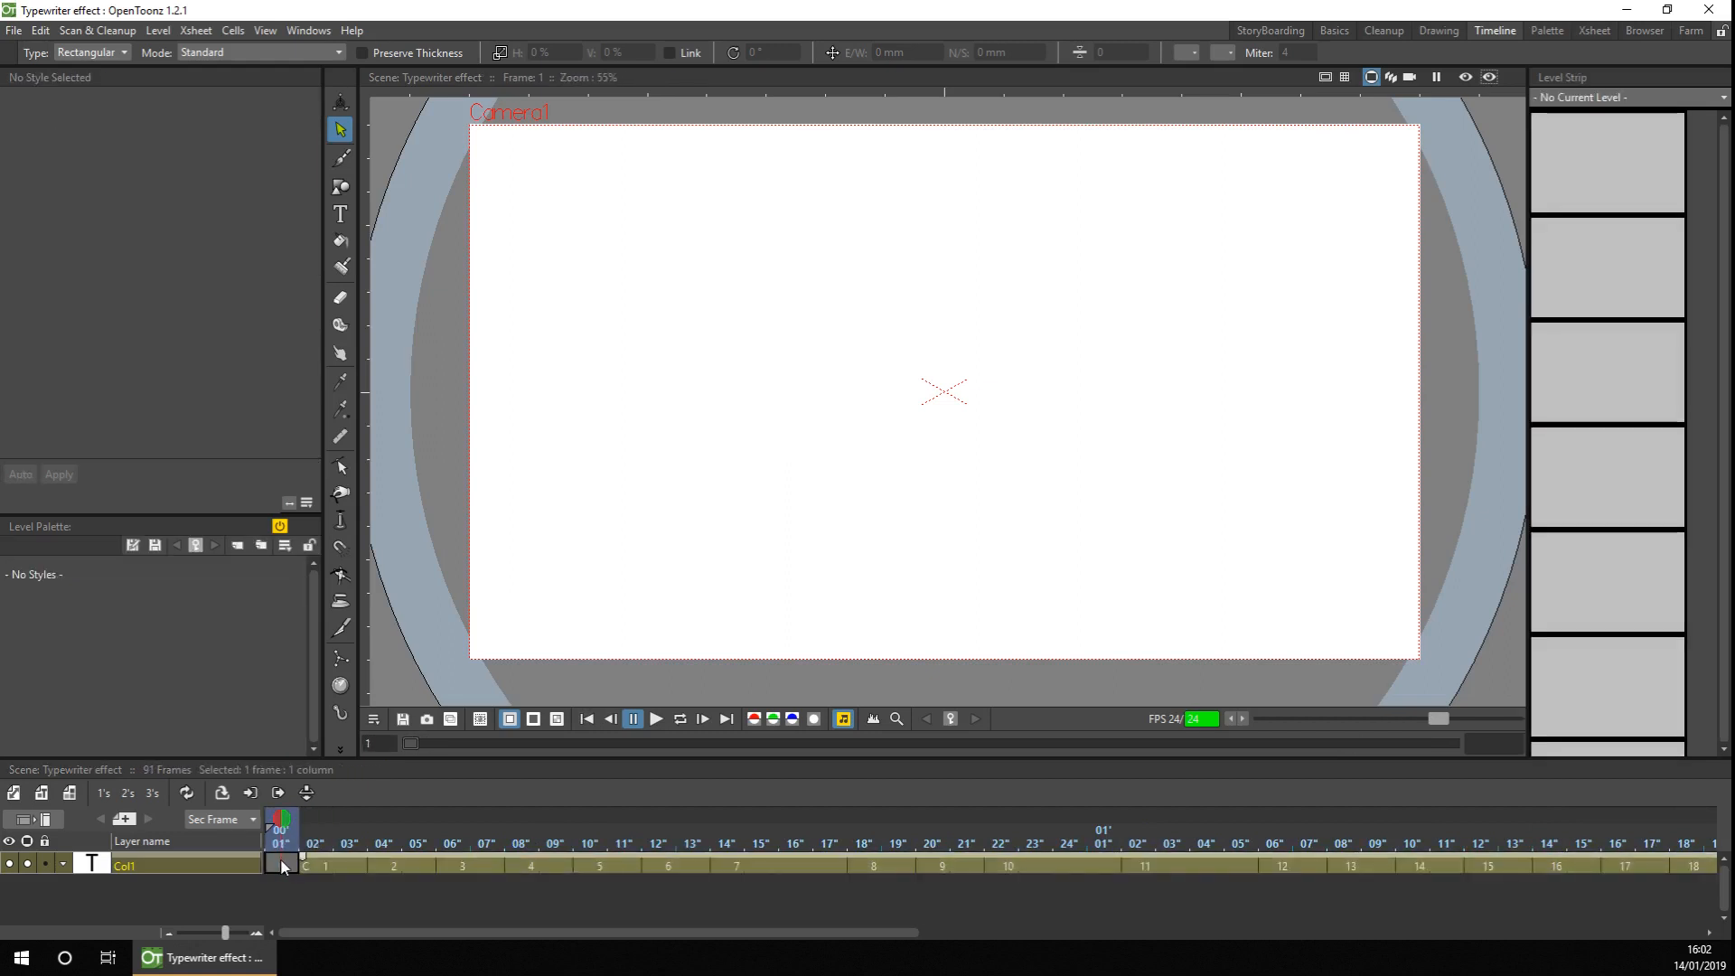
click(655, 719)
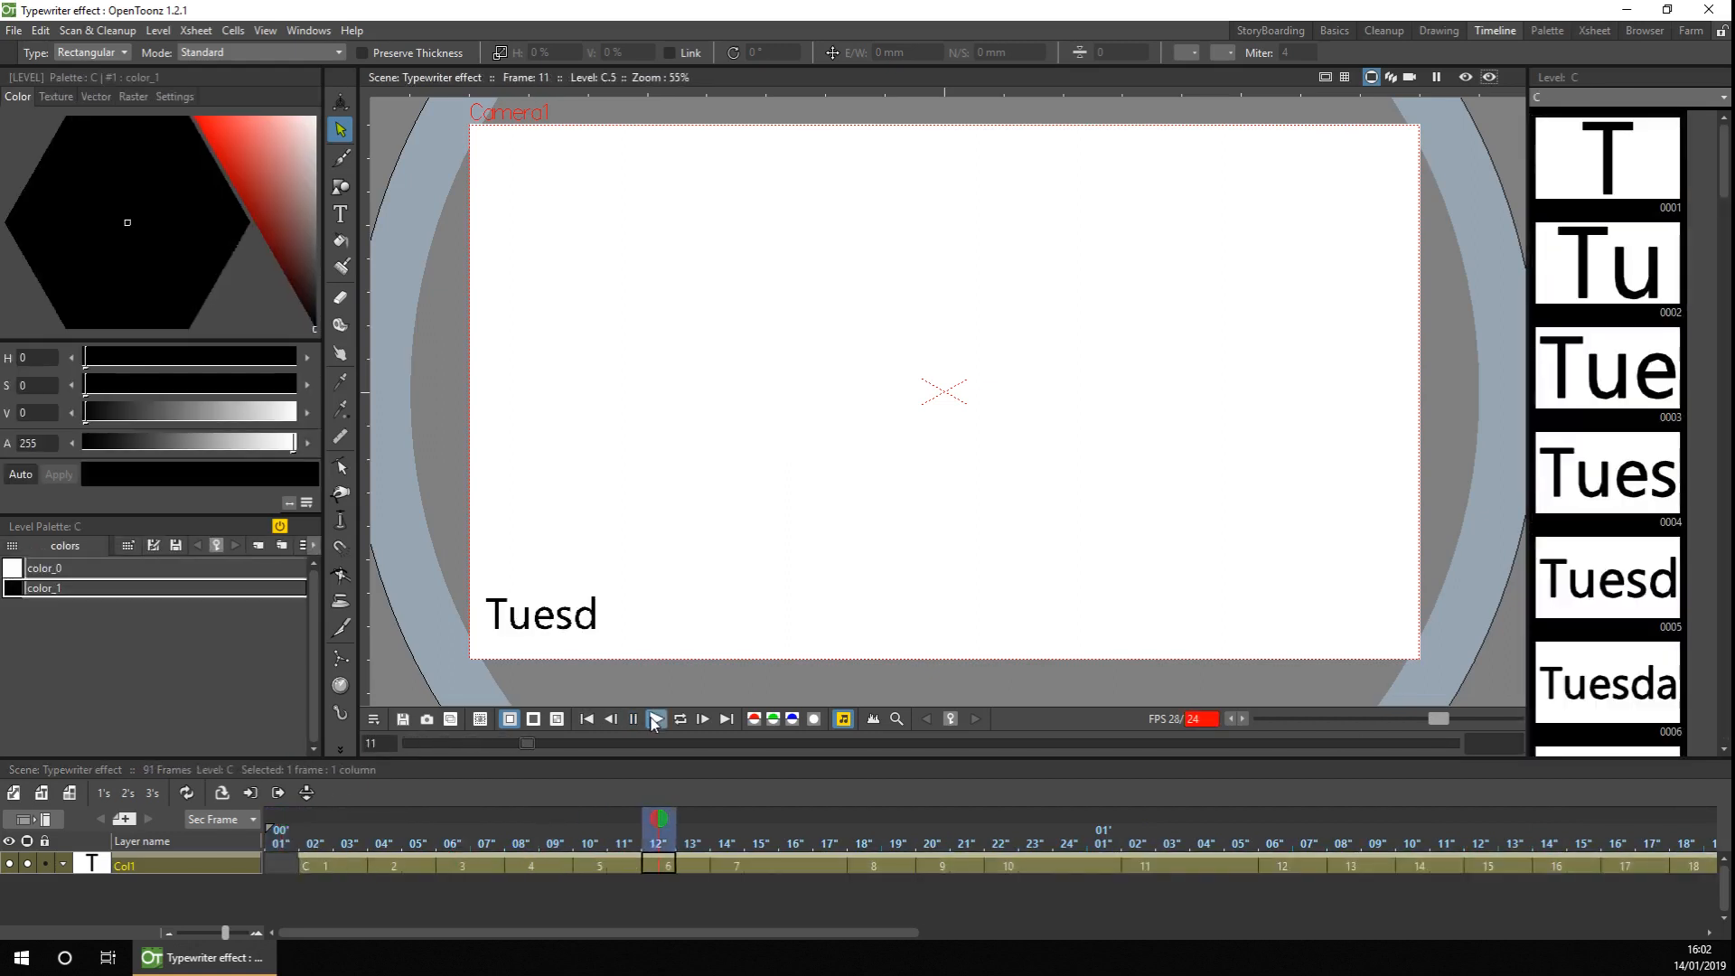
click(655, 719)
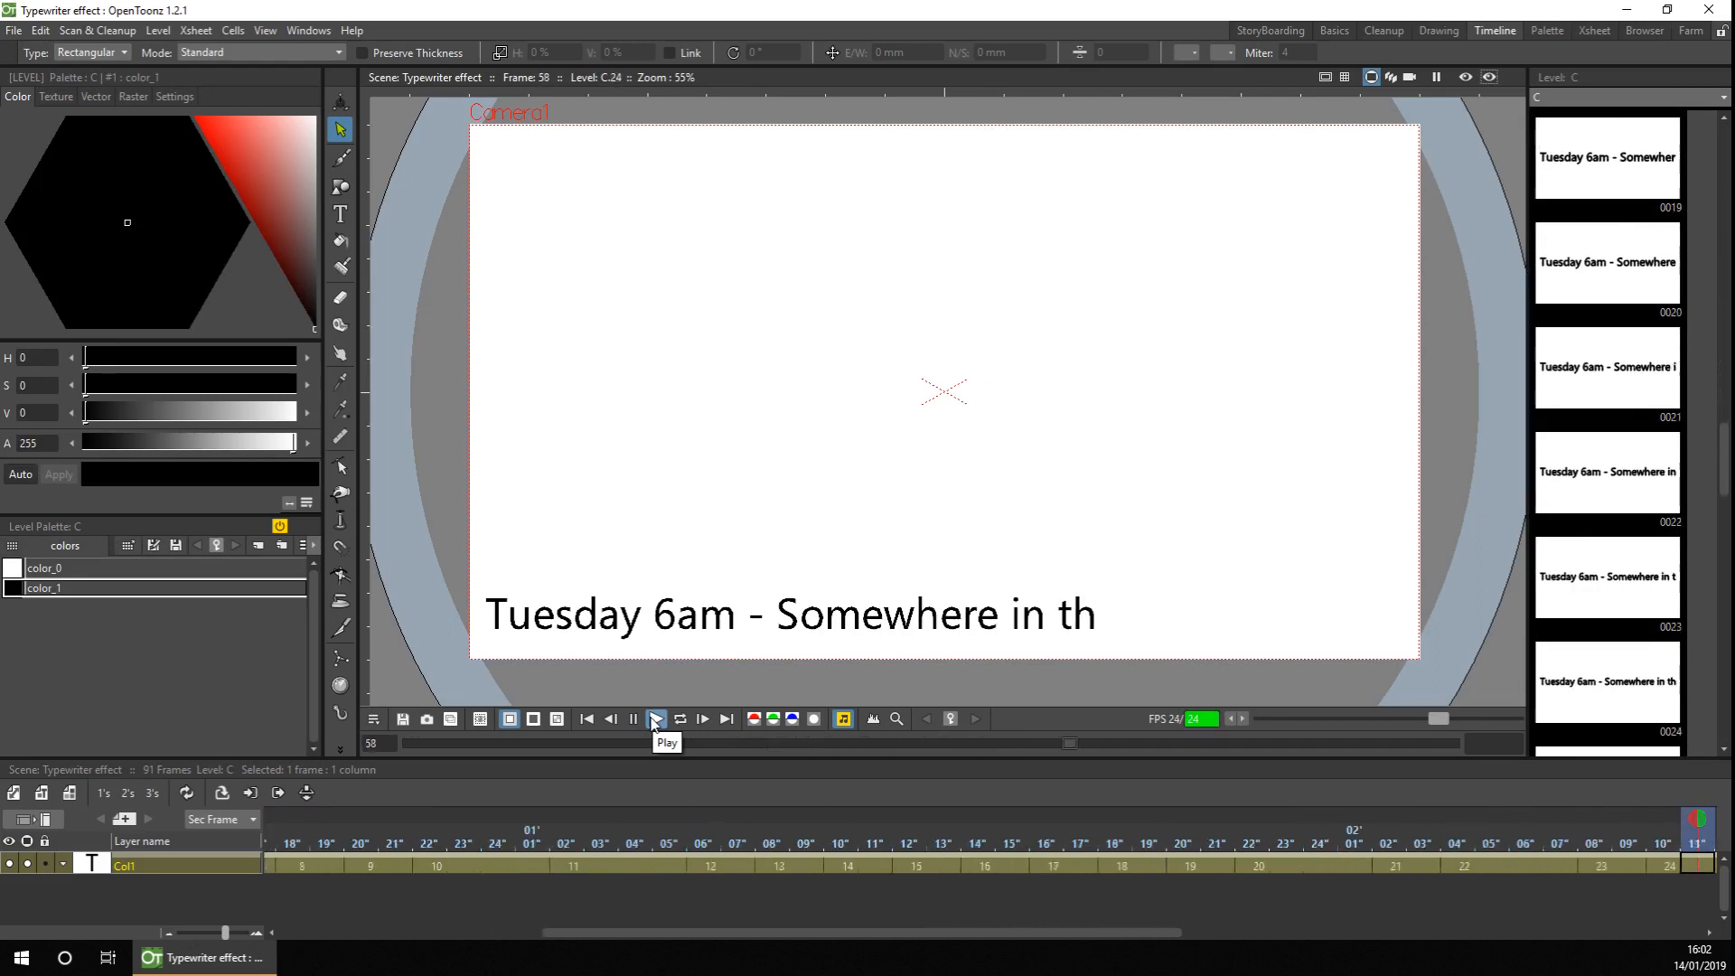
click(653, 720)
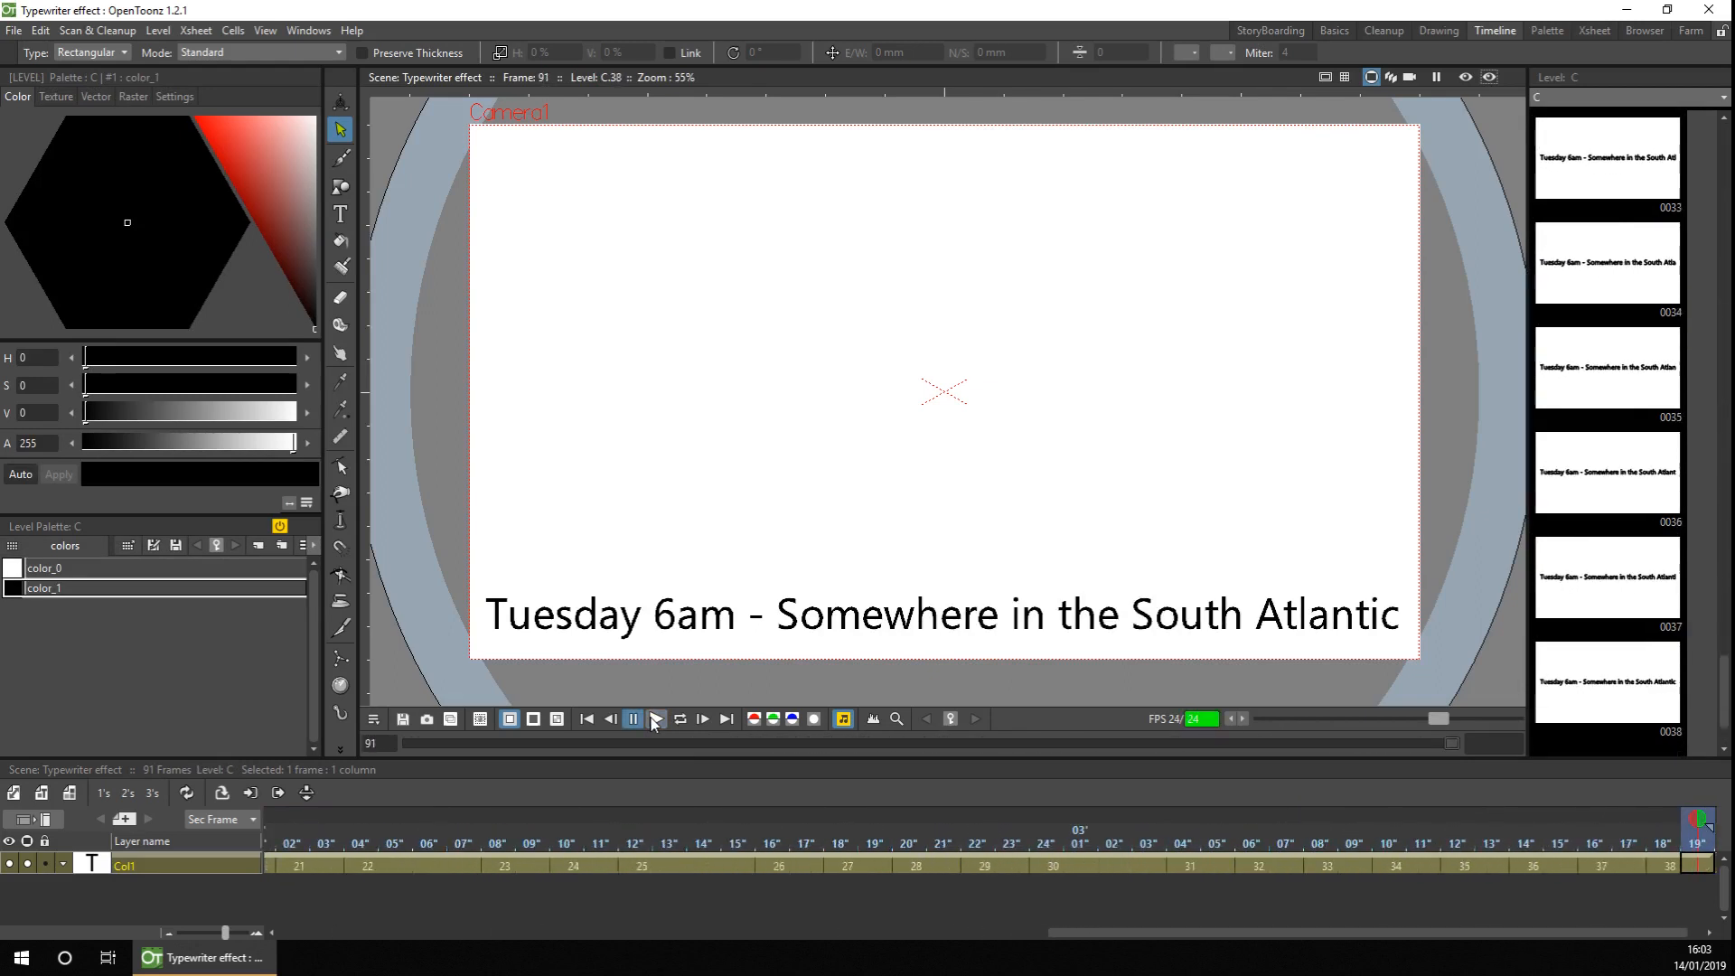
click(631, 718)
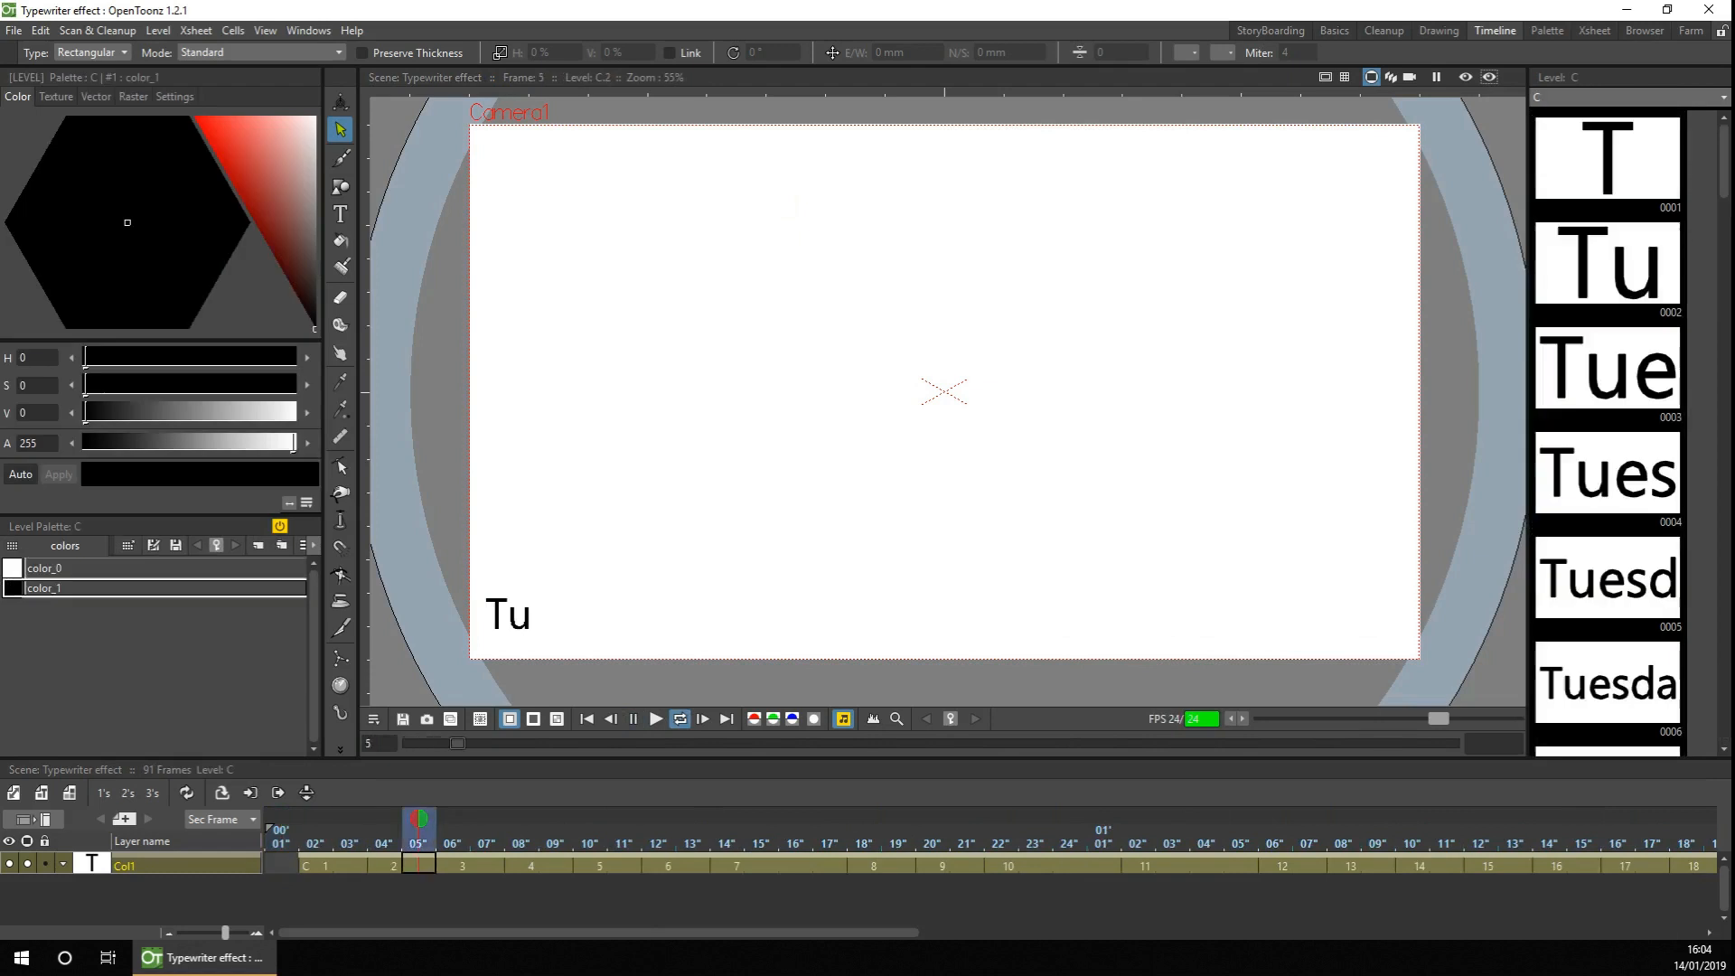